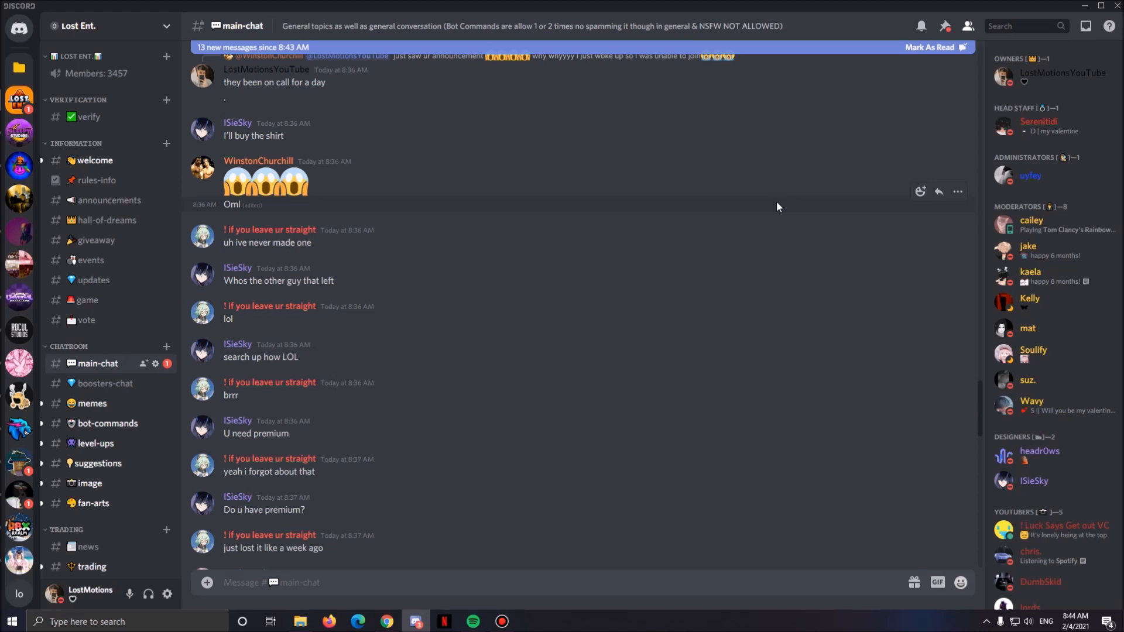
- Show the #announcements channel with the last-to-leave VC giveaway posts, then bring up Chrome
{"action": "left_click", "coordinate": [108, 201]}
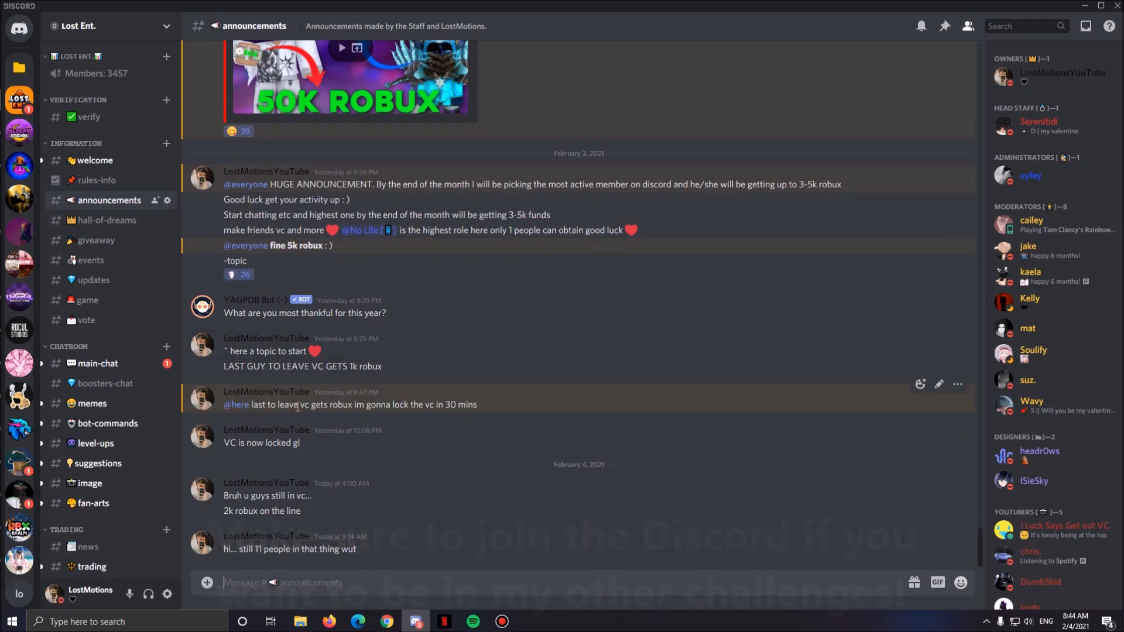
{"action": "mouse_move", "coordinate": [369, 429]}
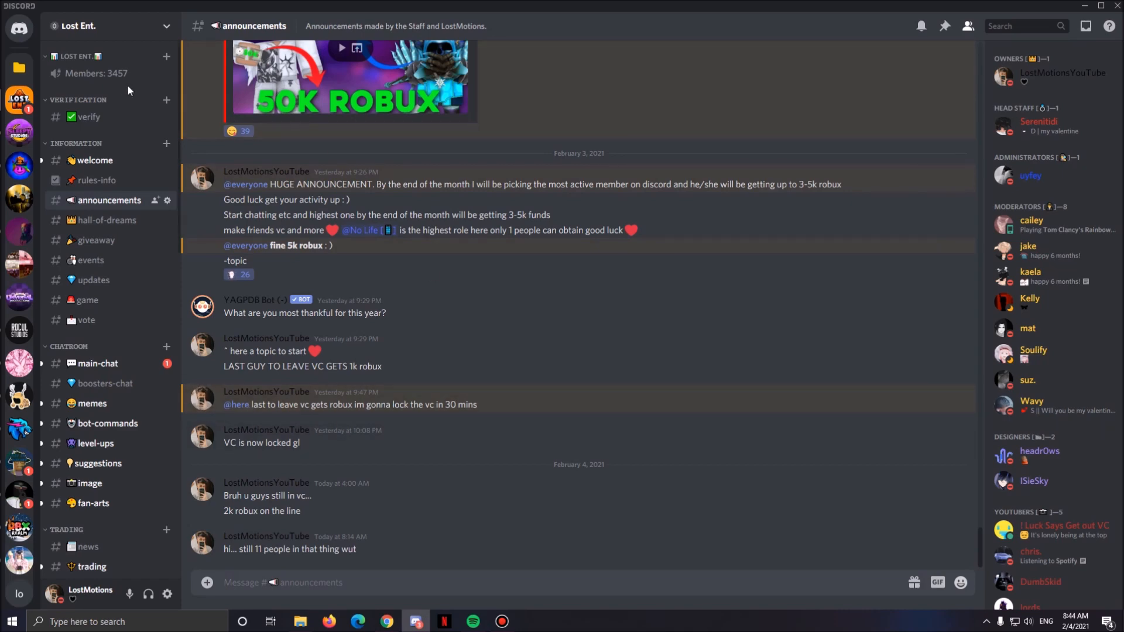
{"action": "mouse_move", "coordinate": [385, 622]}
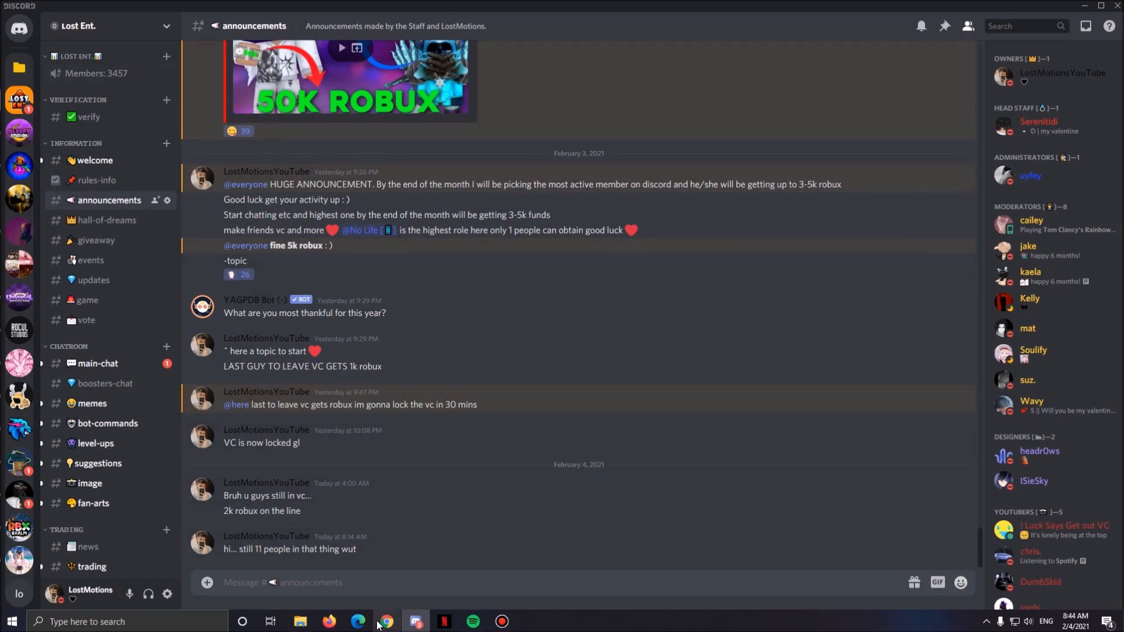
{"action": "left_click", "coordinate": [386, 621]}
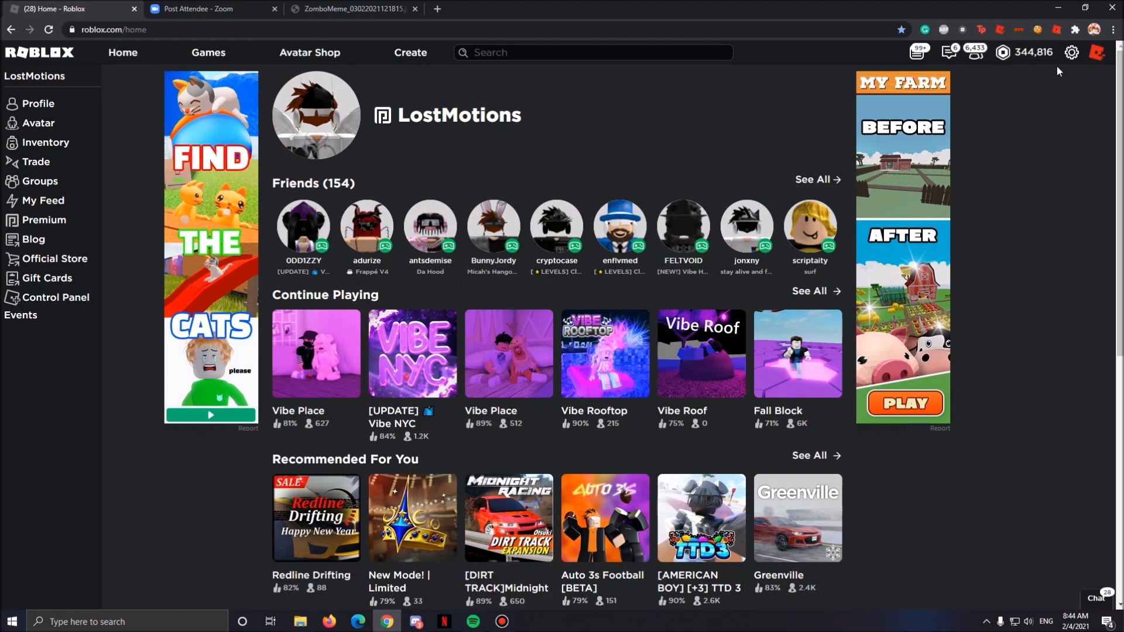
{"action": "left_click", "coordinate": [415, 621]}
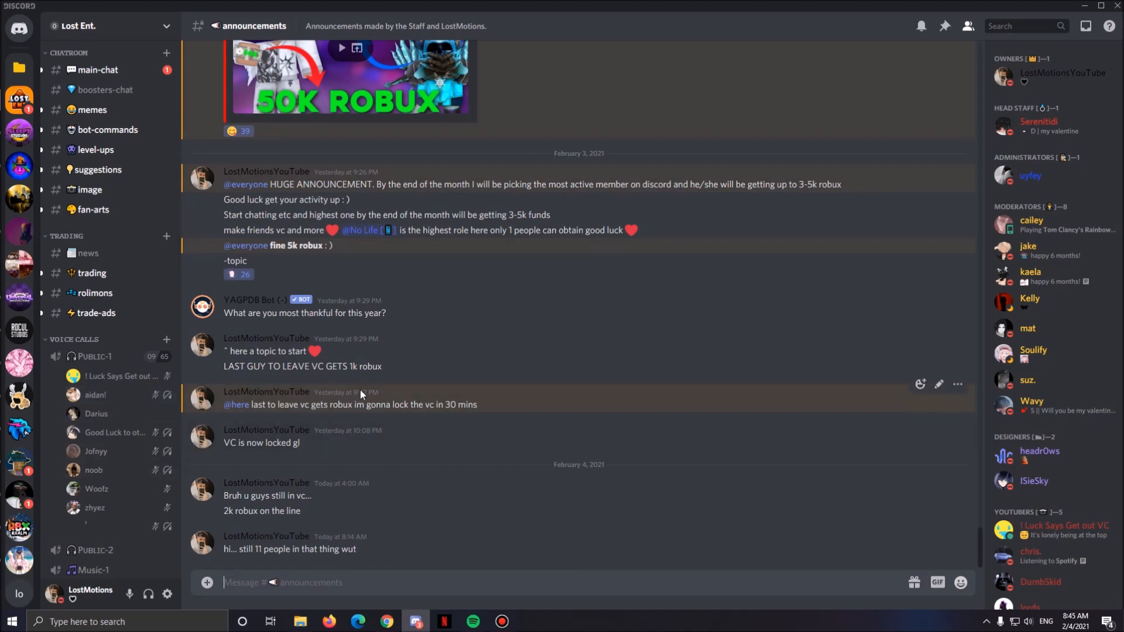
{"action": "mouse_move", "coordinate": [347, 392]}
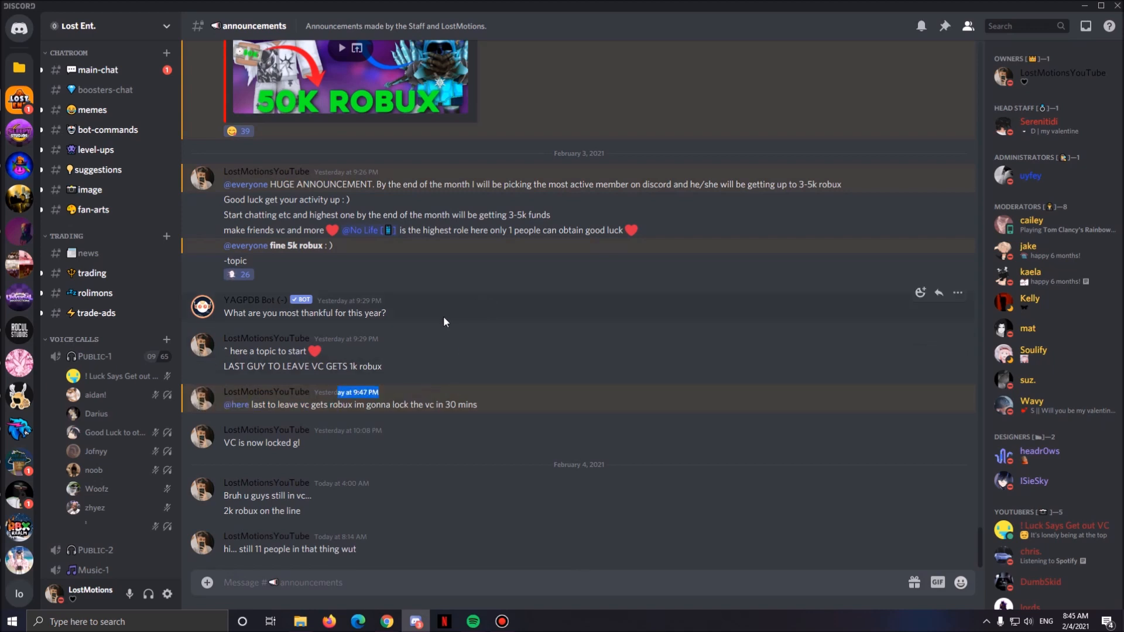
{"action": "mouse_move", "coordinate": [1073, 617]}
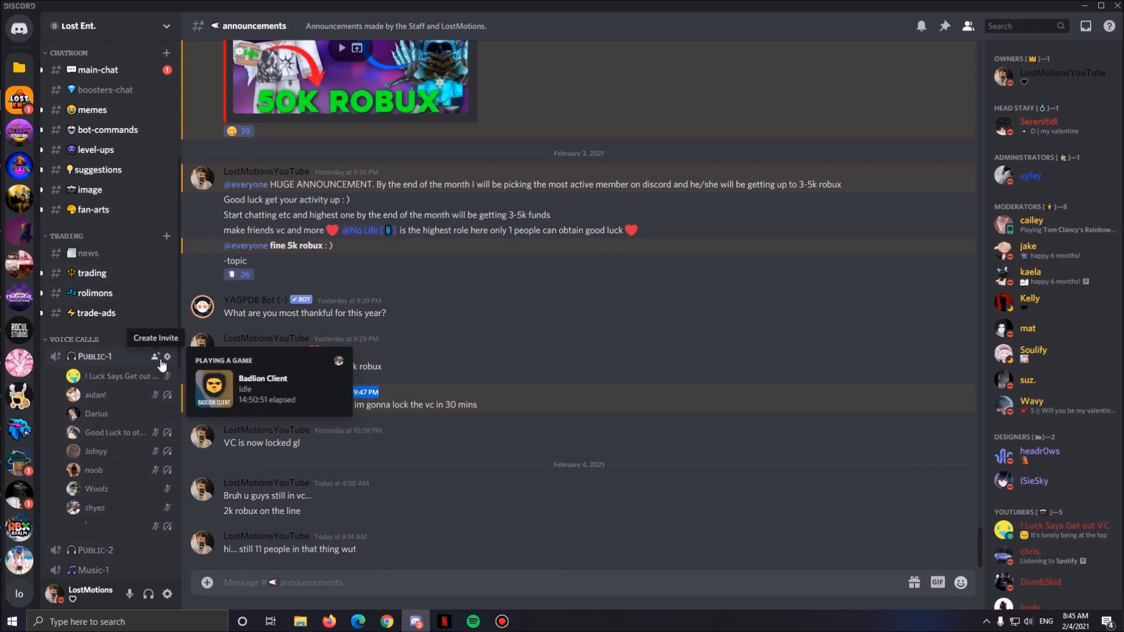
{"action": "left_click", "coordinate": [166, 356]}
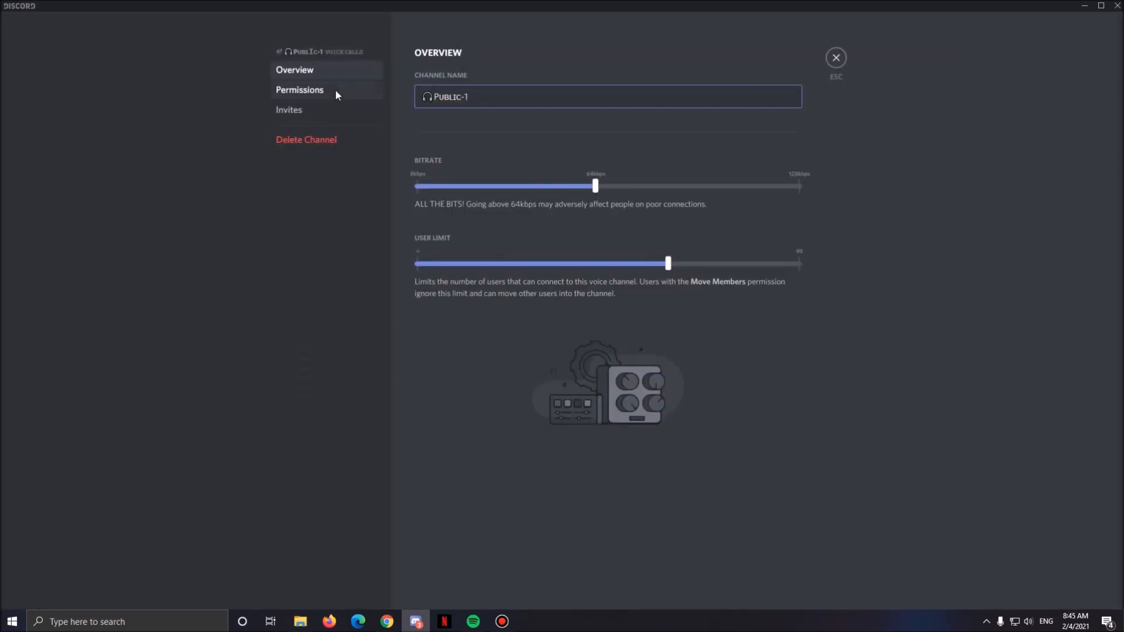
{"action": "left_click", "coordinate": [834, 57]}
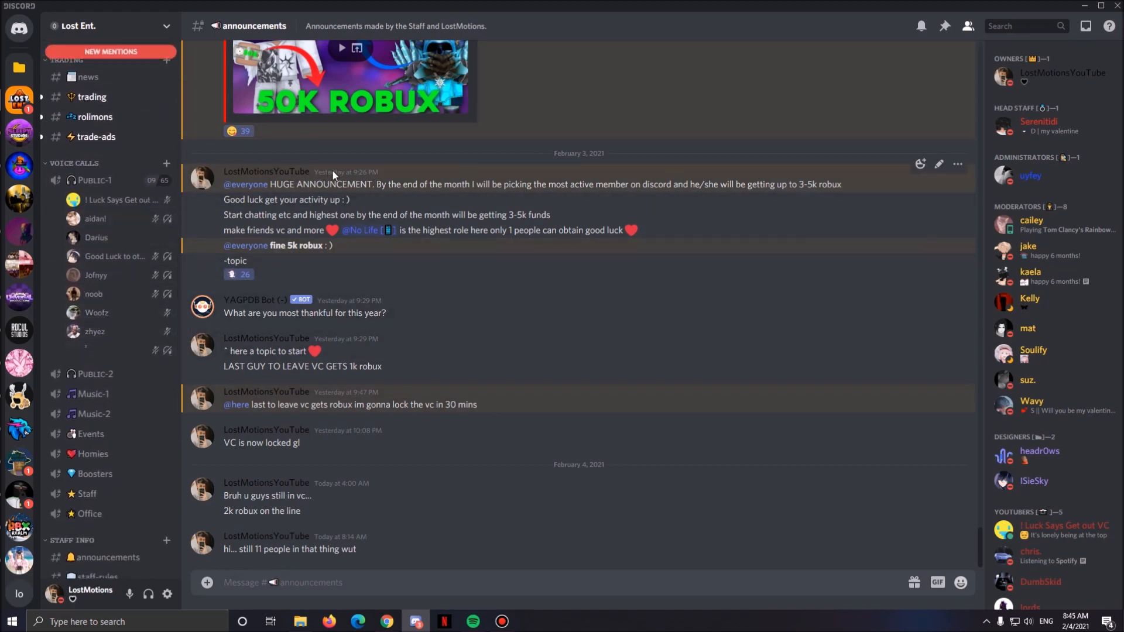
{"action": "mouse_move", "coordinate": [437, 197]}
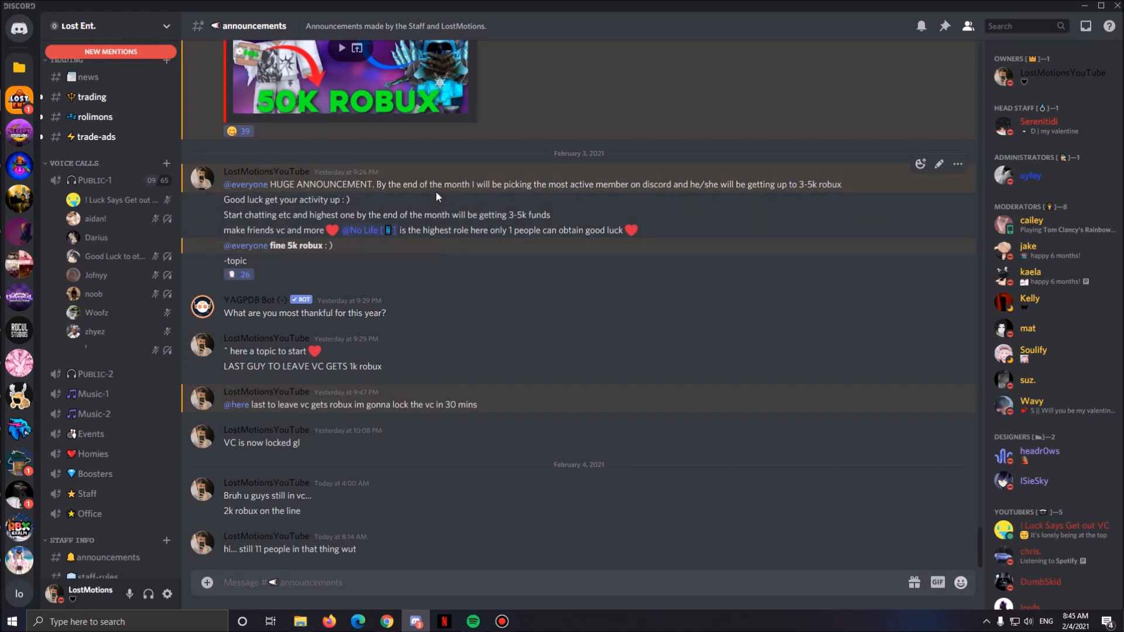
{"action": "mouse_move", "coordinate": [160, 264]}
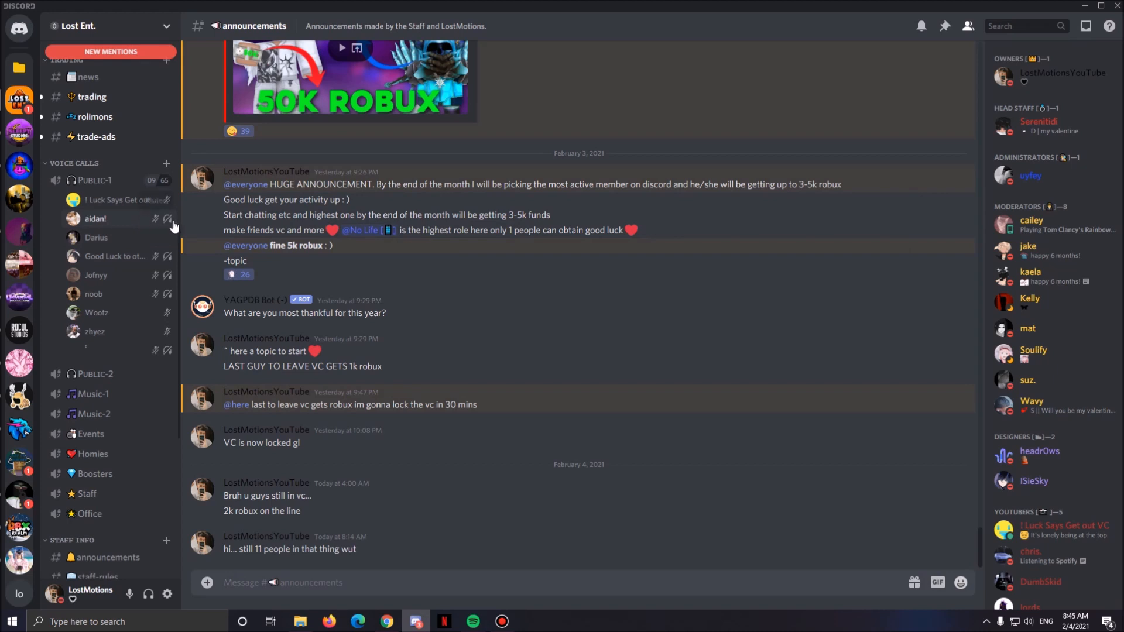
{"action": "mouse_move", "coordinate": [492, 172]}
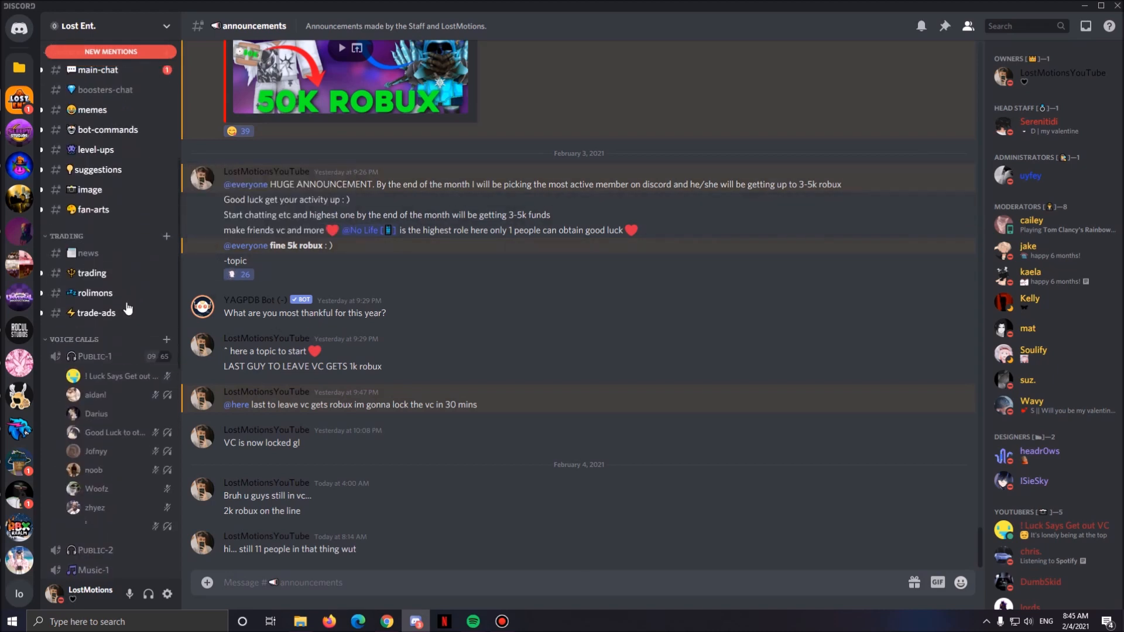
{"action": "mouse_move", "coordinate": [83, 359]}
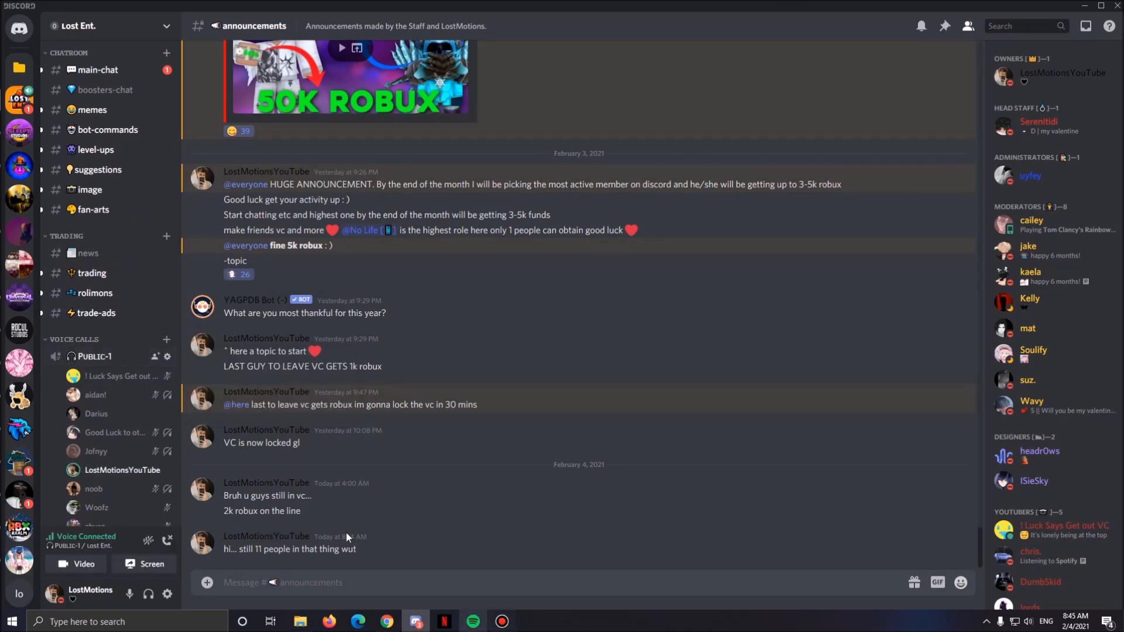
- Scroll down the channel list after connecting to the PUBLIC-1 voice channel
{"action": "scroll", "scroll_direction": "down", "scroll_amount": 3}
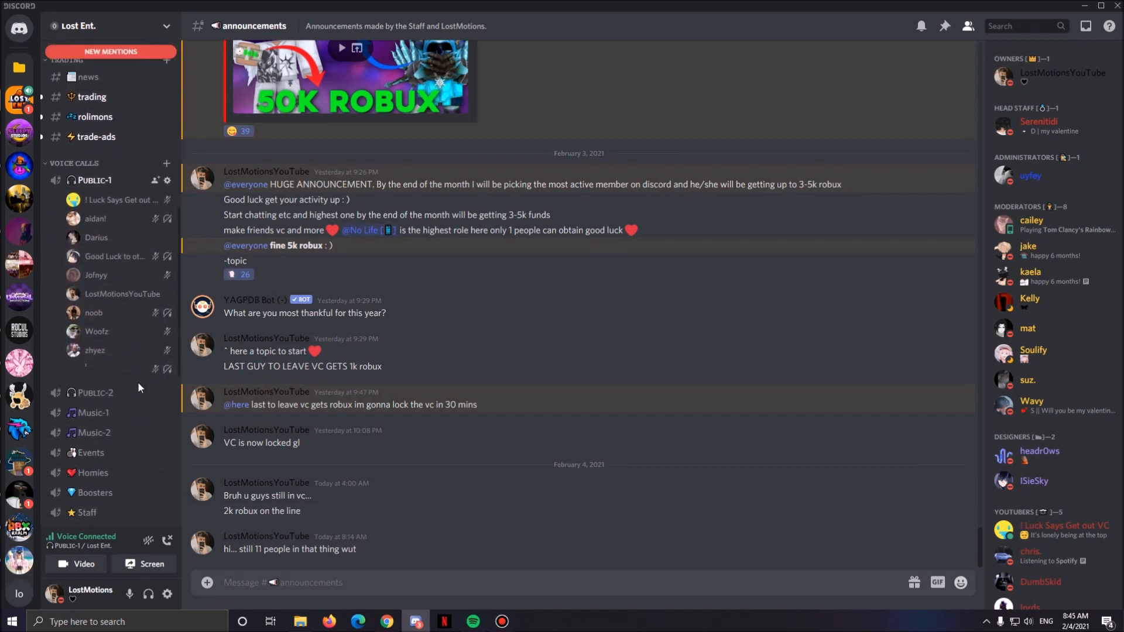
{"action": "mouse_move", "coordinate": [122, 420]}
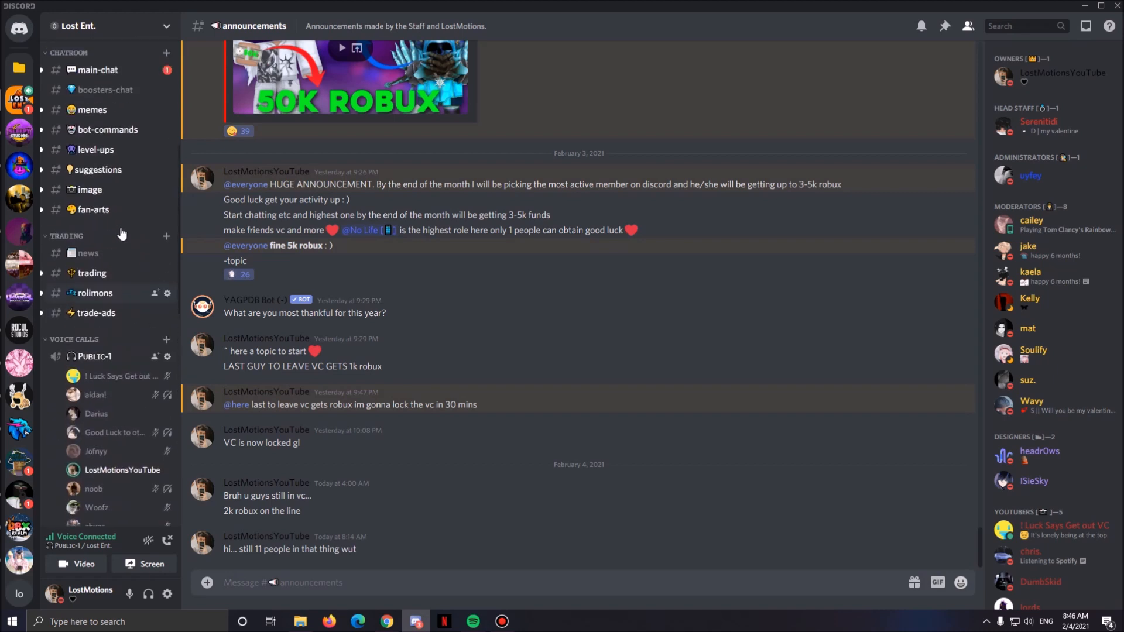
{"action": "scroll", "scroll_direction": "down", "scroll_amount": 3}
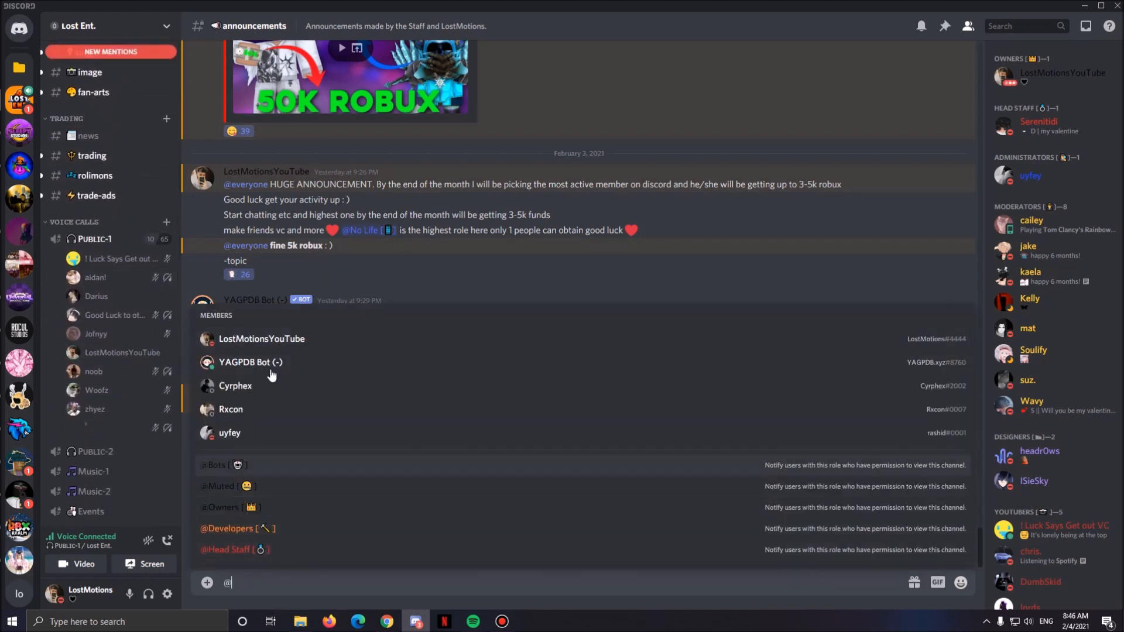
{"action": "type", "text": "lu"}
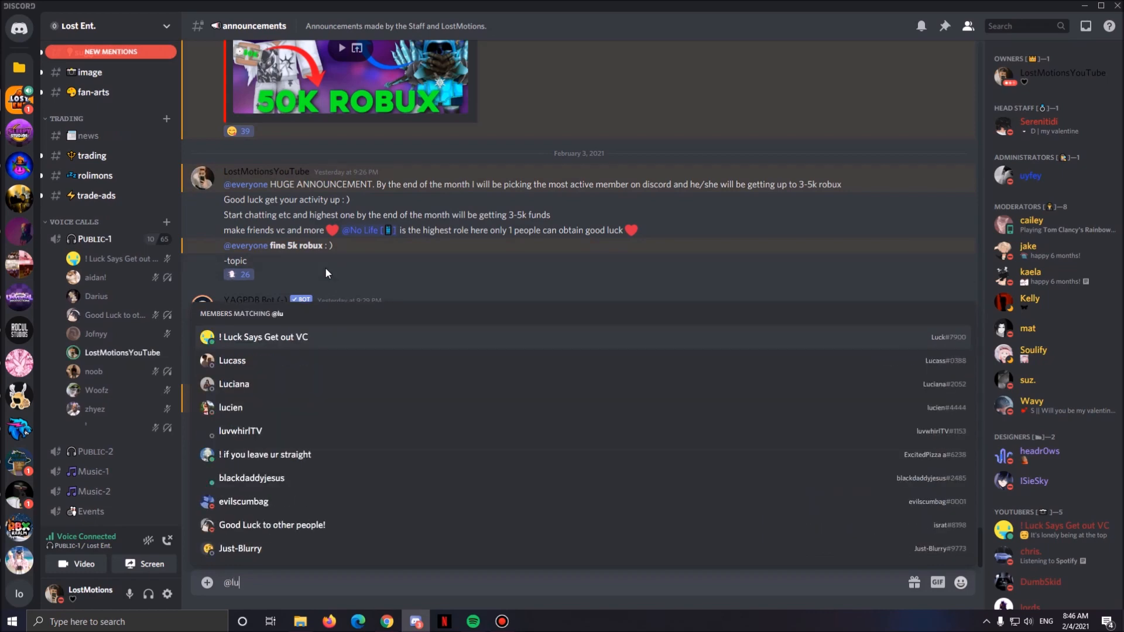
{"action": "left_click", "coordinate": [263, 337]}
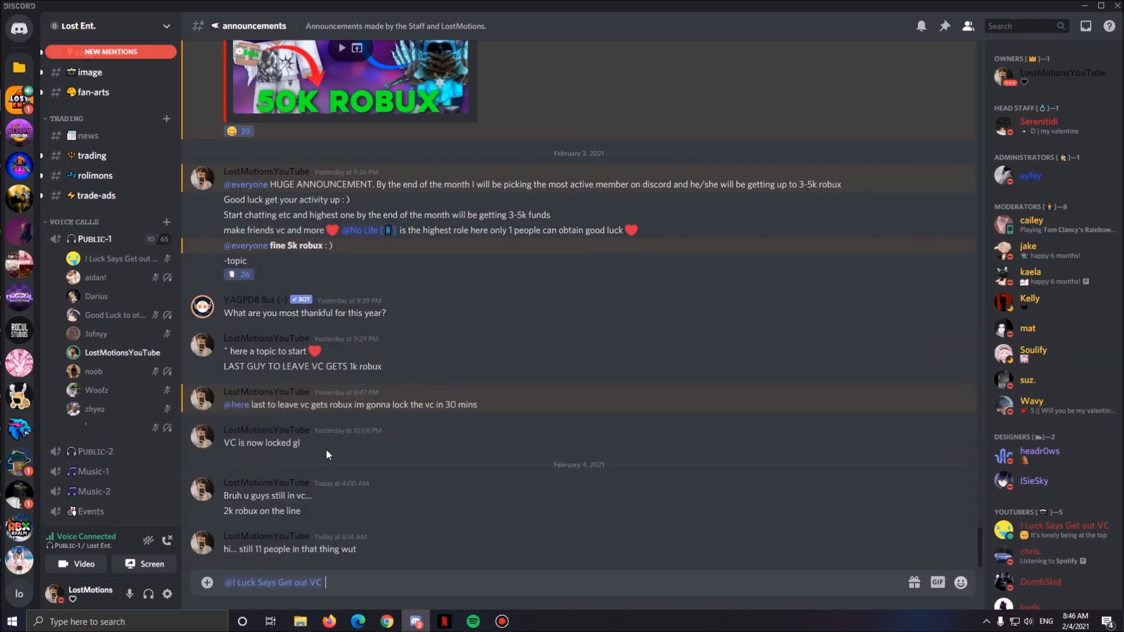
{"action": "type", "text": "@aidan! @Darius @"}
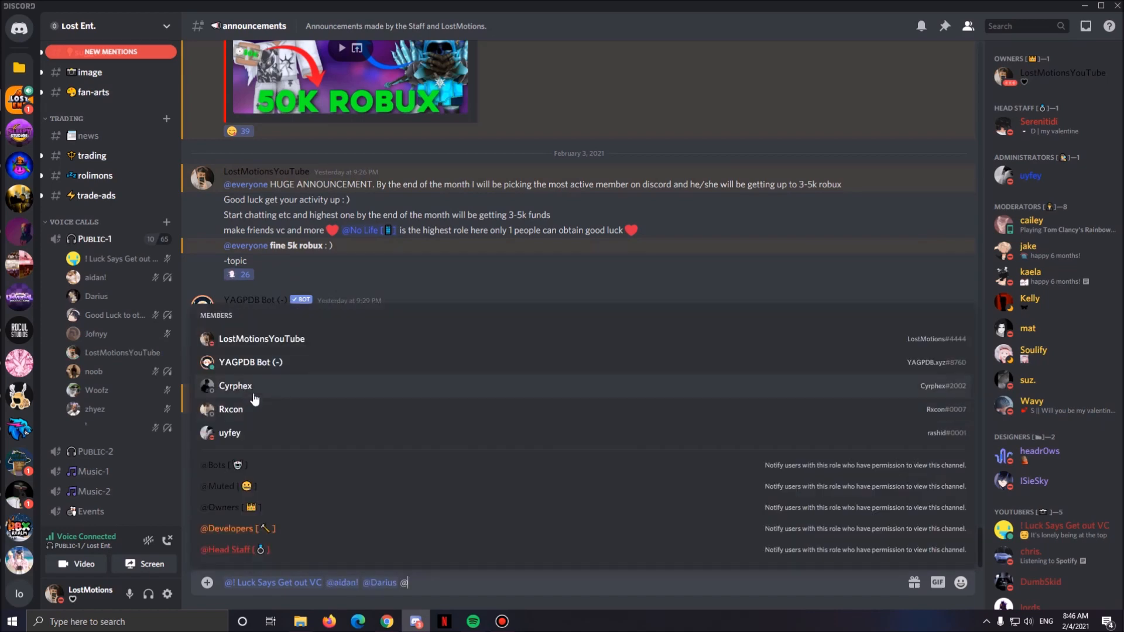
{"action": "type", "text": "jofn"}
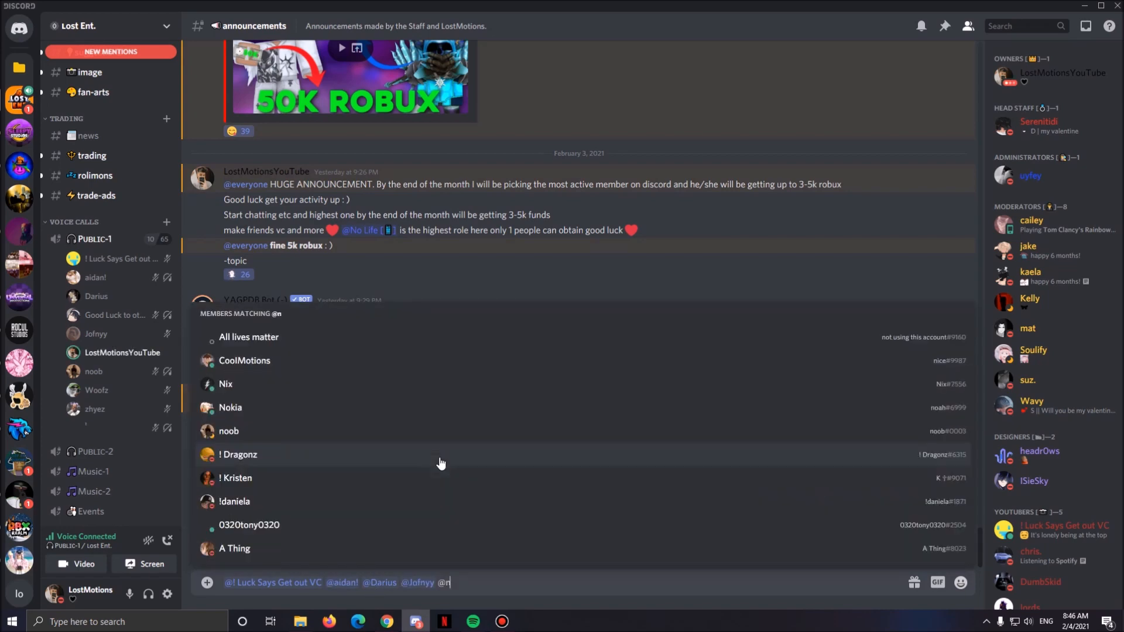
{"action": "type", "text": "noob @"}
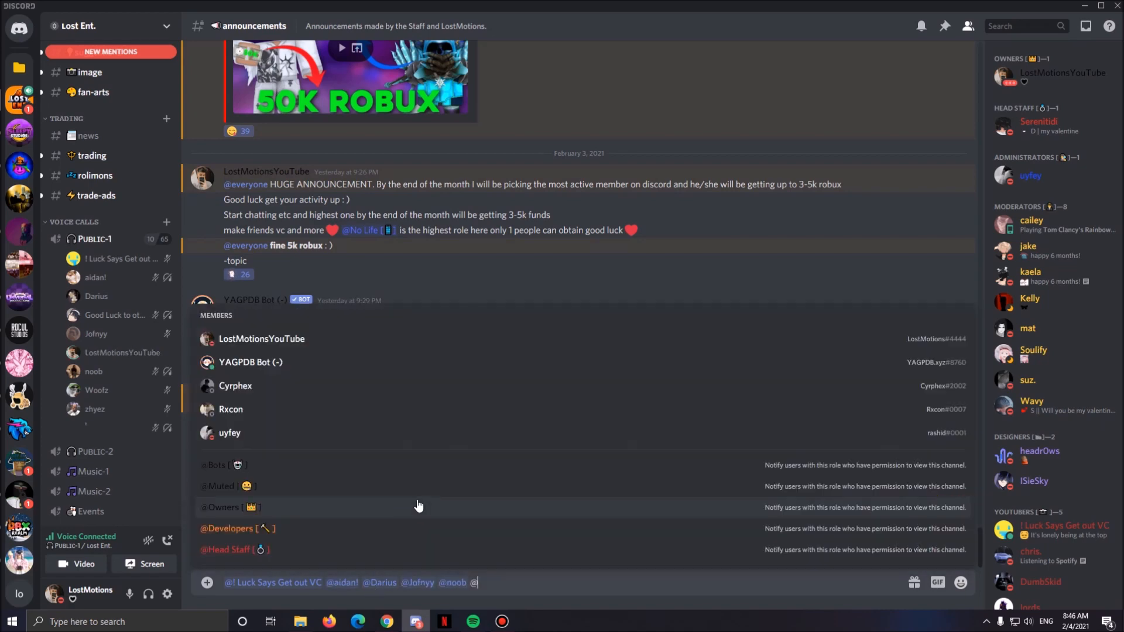
{"action": "type", "text": "woof"}
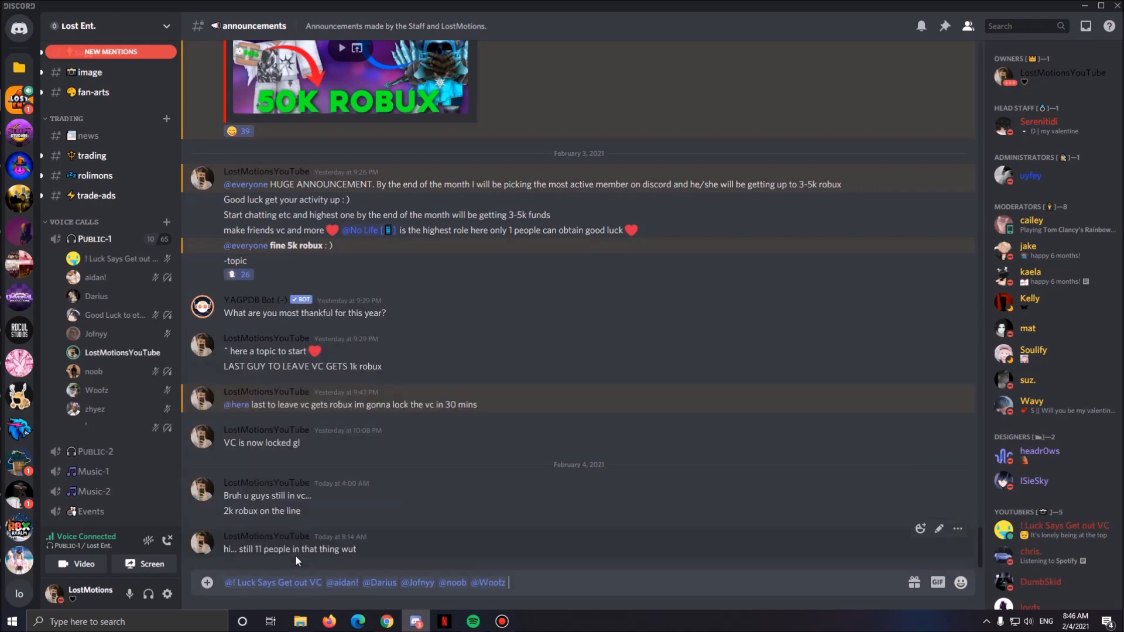
{"action": "type", "text": "@a"}
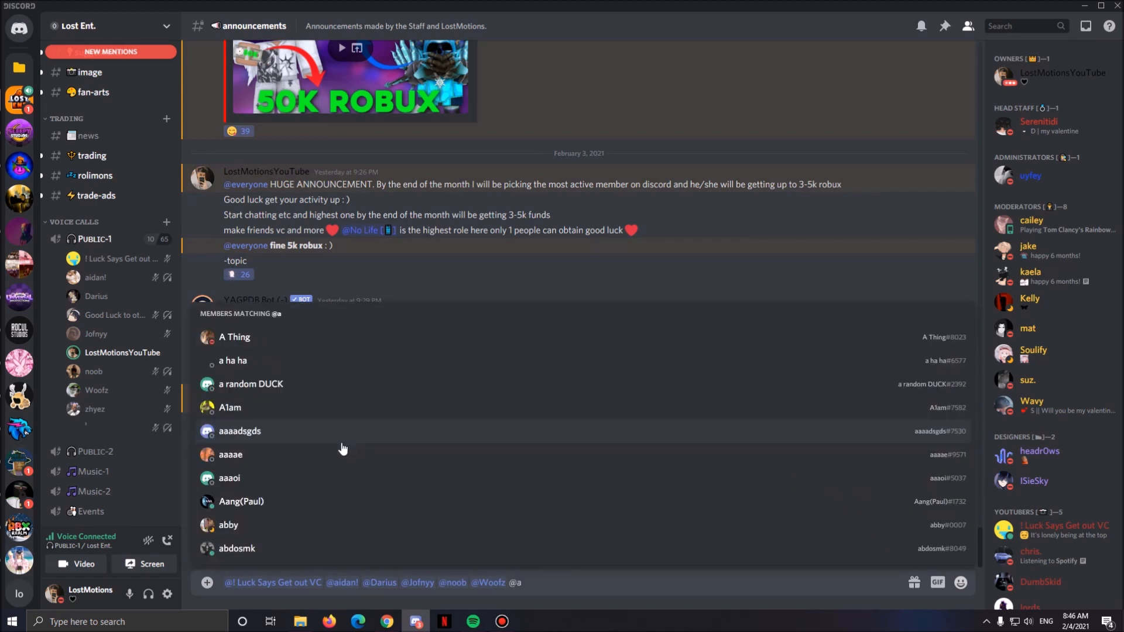
{"action": "type", "text": "hye"}
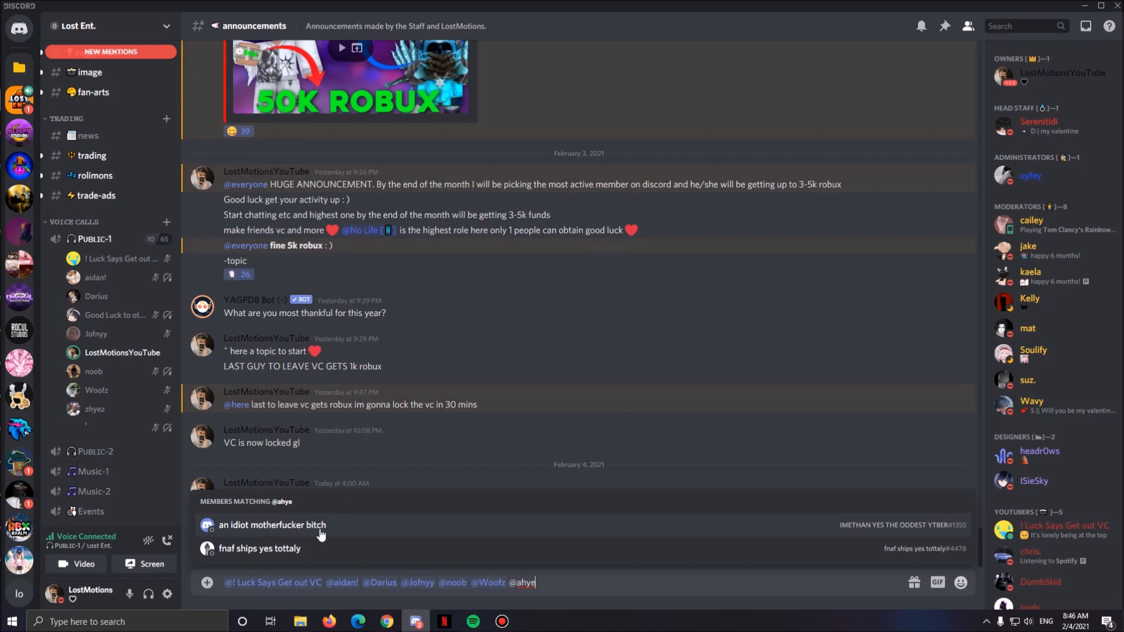
{"action": "key", "text": "Backspace"}
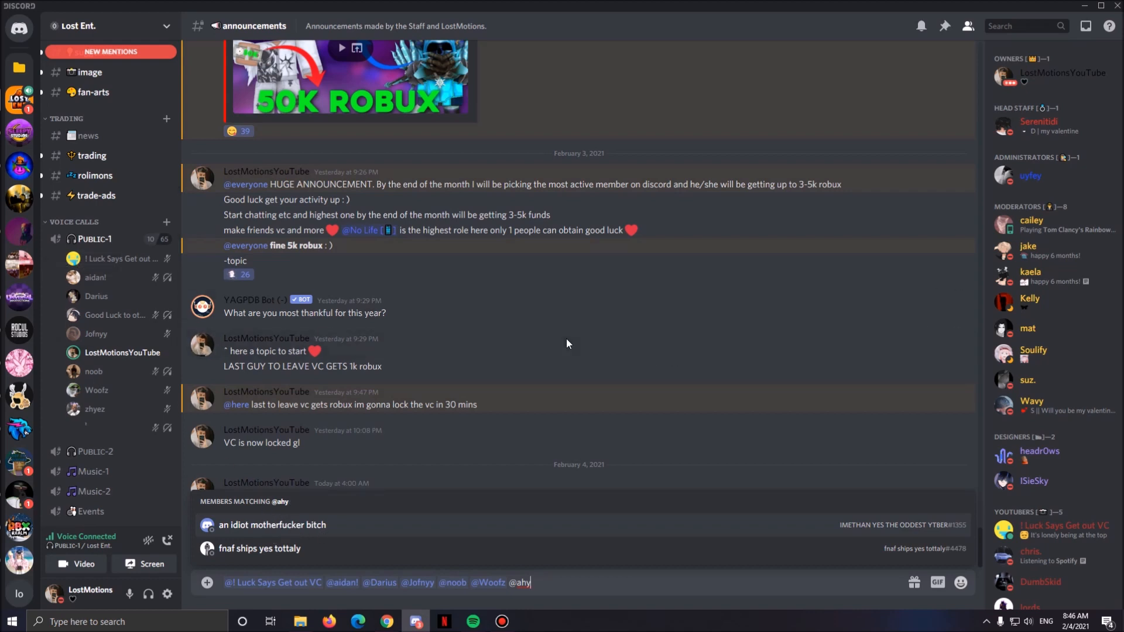
{"action": "type", "text": "zh"}
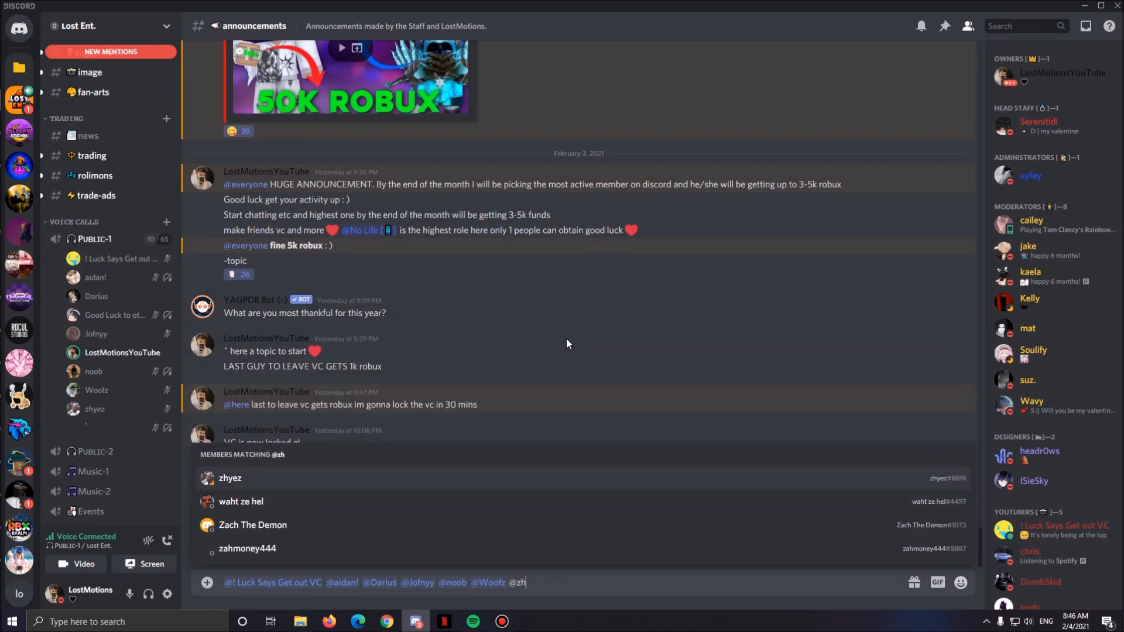
{"action": "type", "text": "yez"}
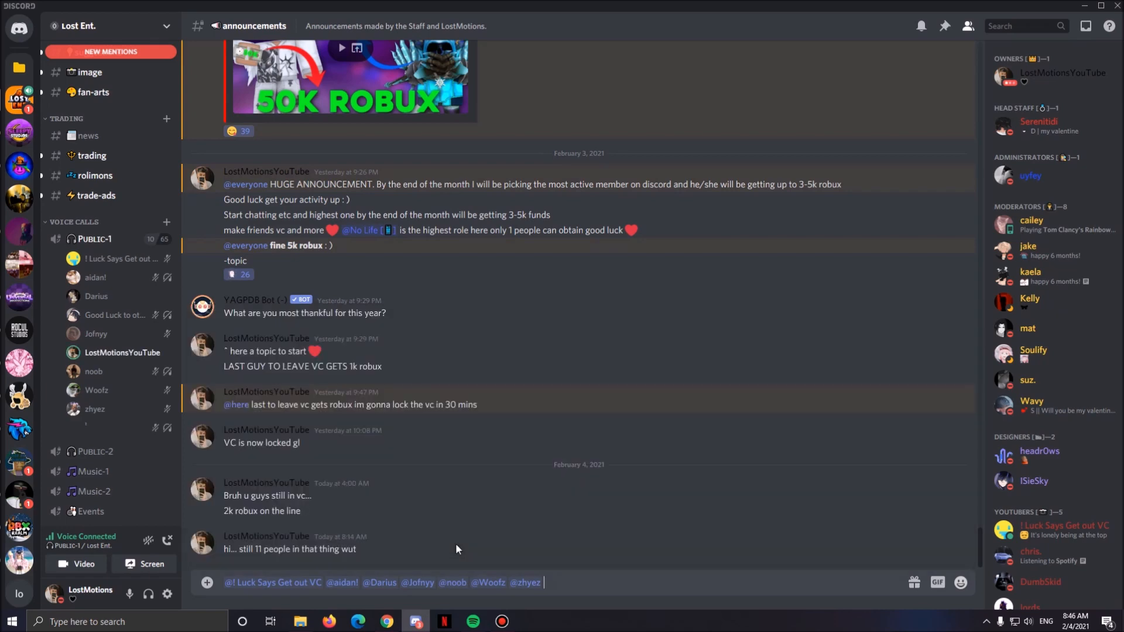
- Send the mentions, then write 'First one to leaves gets 500 robux' to the remaining members
{"action": "key", "text": "enter"}
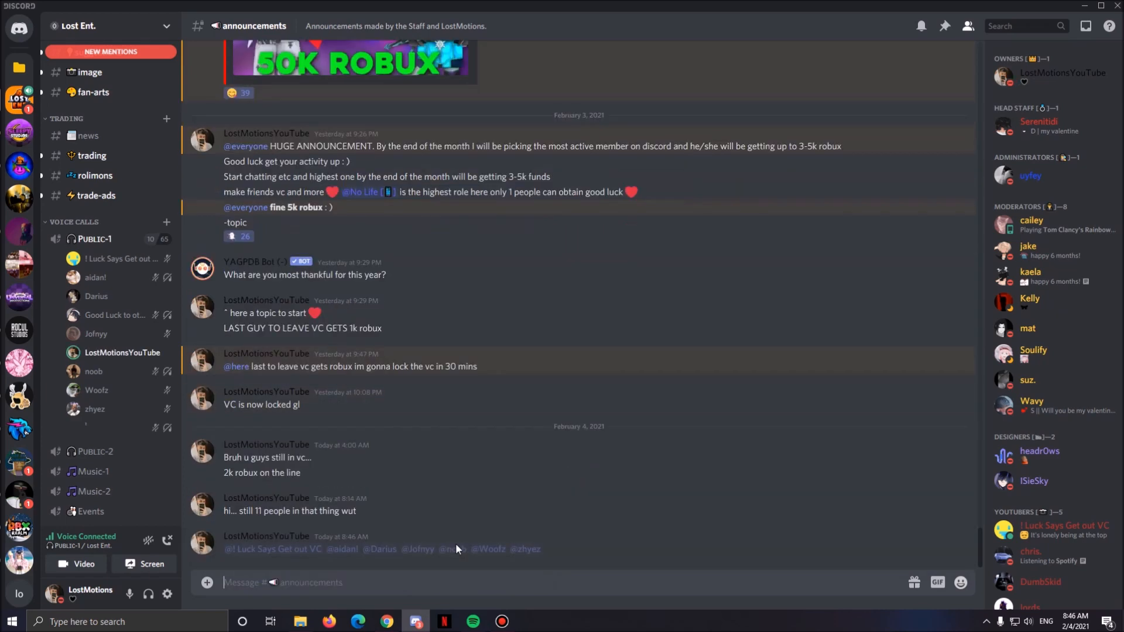
{"action": "type", "text": "Las"}
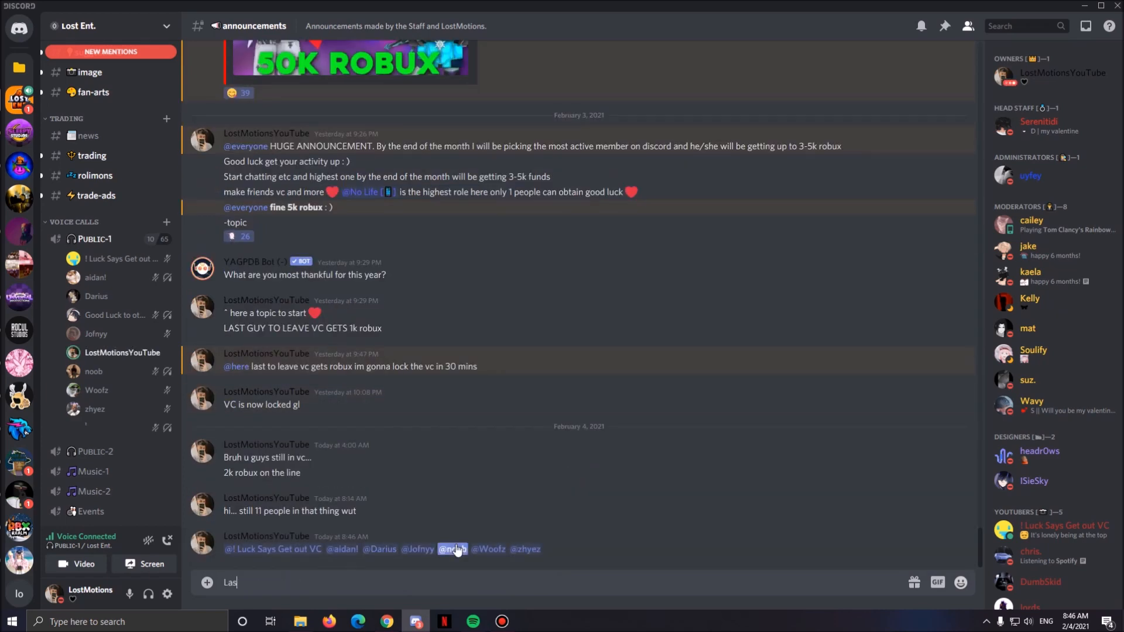
{"action": "type", "text": "First"}
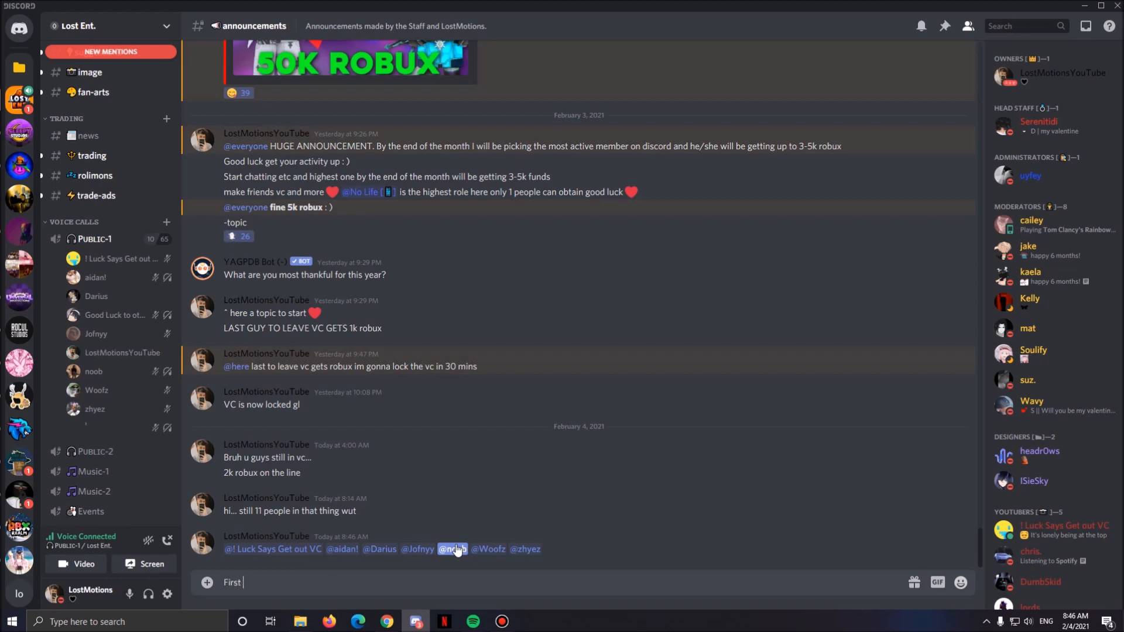
{"action": "type", "text": "one to leaves"}
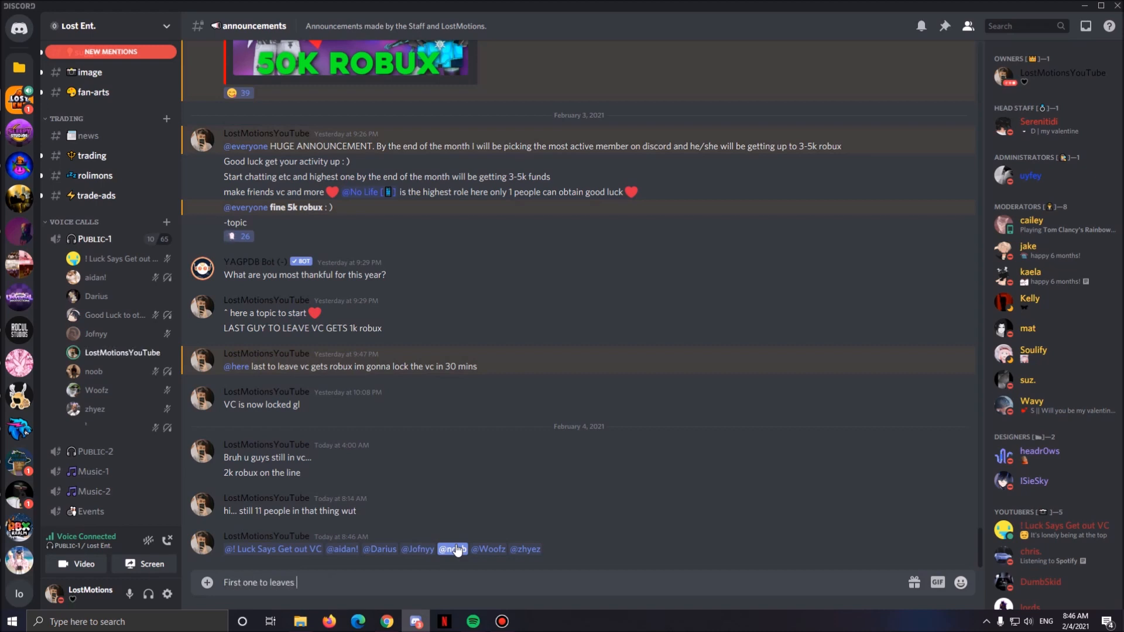
{"action": "type", "text": "gets 500 ro"}
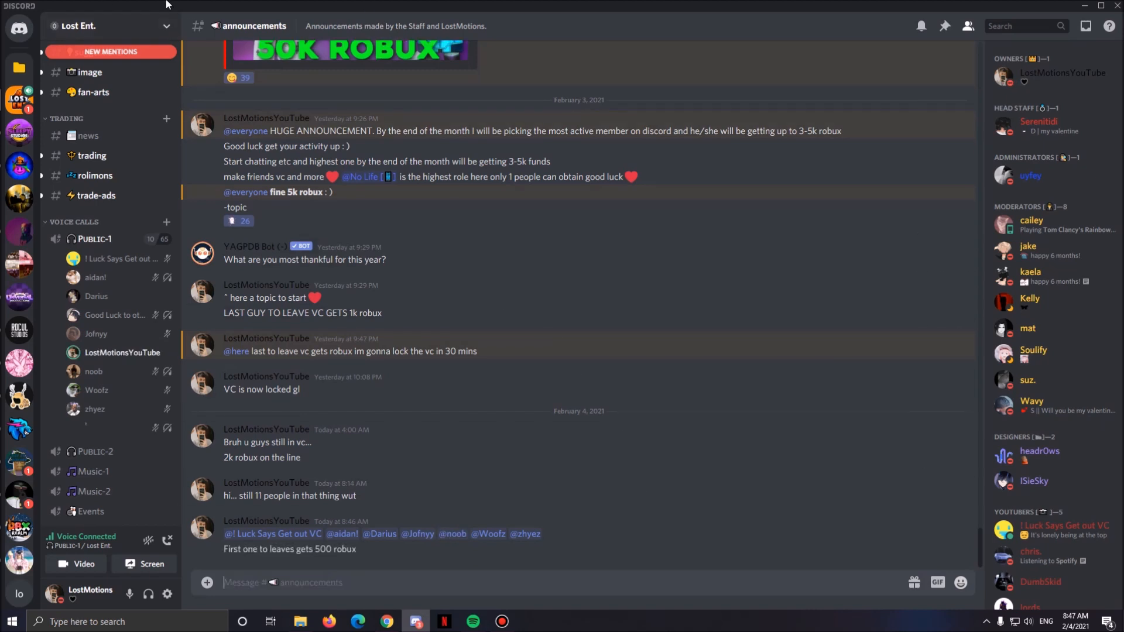
{"action": "mouse_move", "coordinate": [104, 323]}
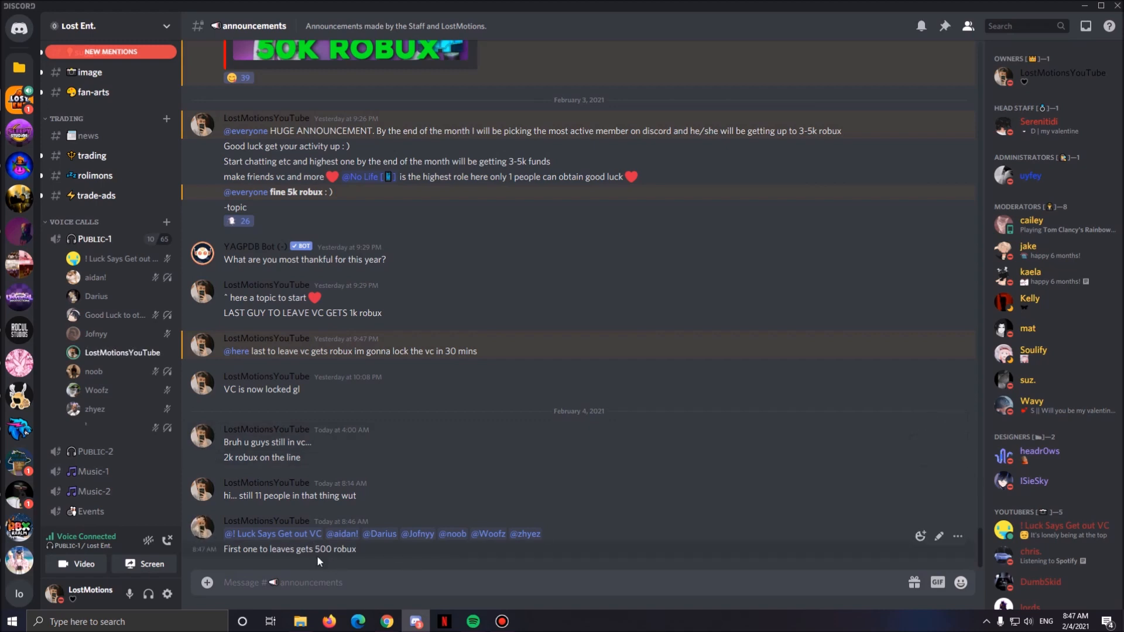
- Post '1000*' as a correction to the 500 robux offer
{"action": "double_click", "coordinate": [334, 548]}
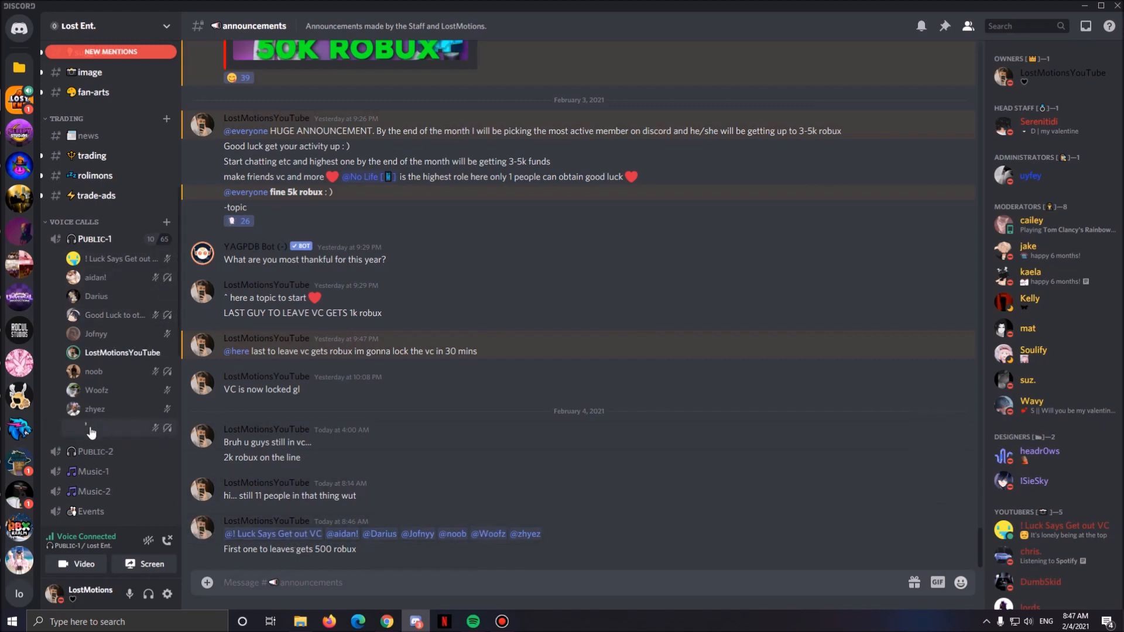
{"action": "mouse_move", "coordinate": [200, 411]}
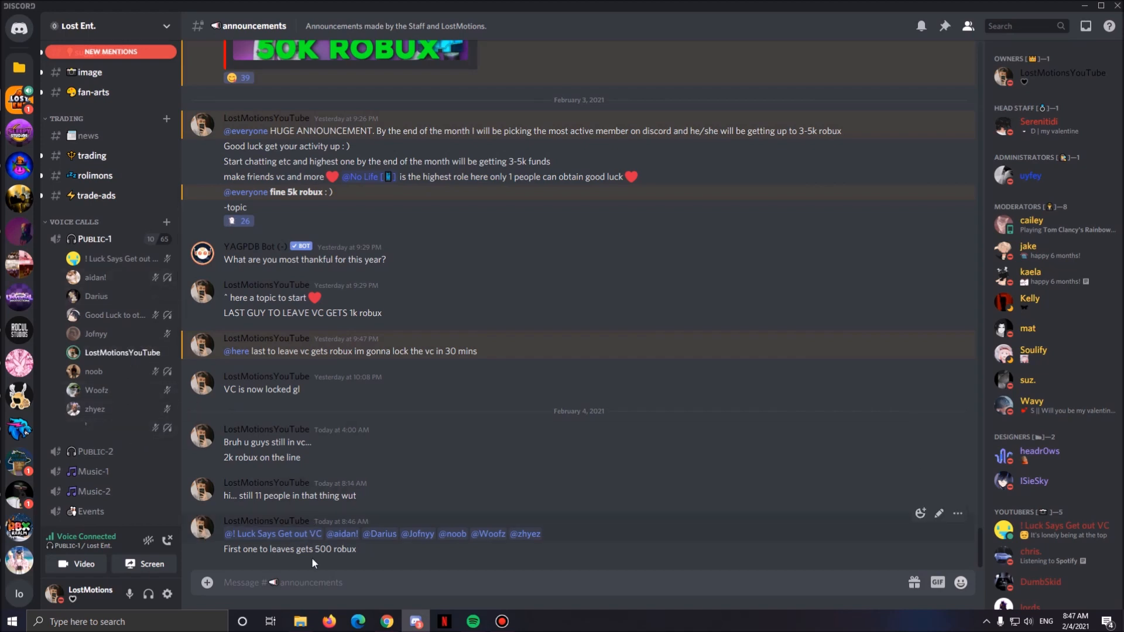
{"action": "type", "text": "1000"}
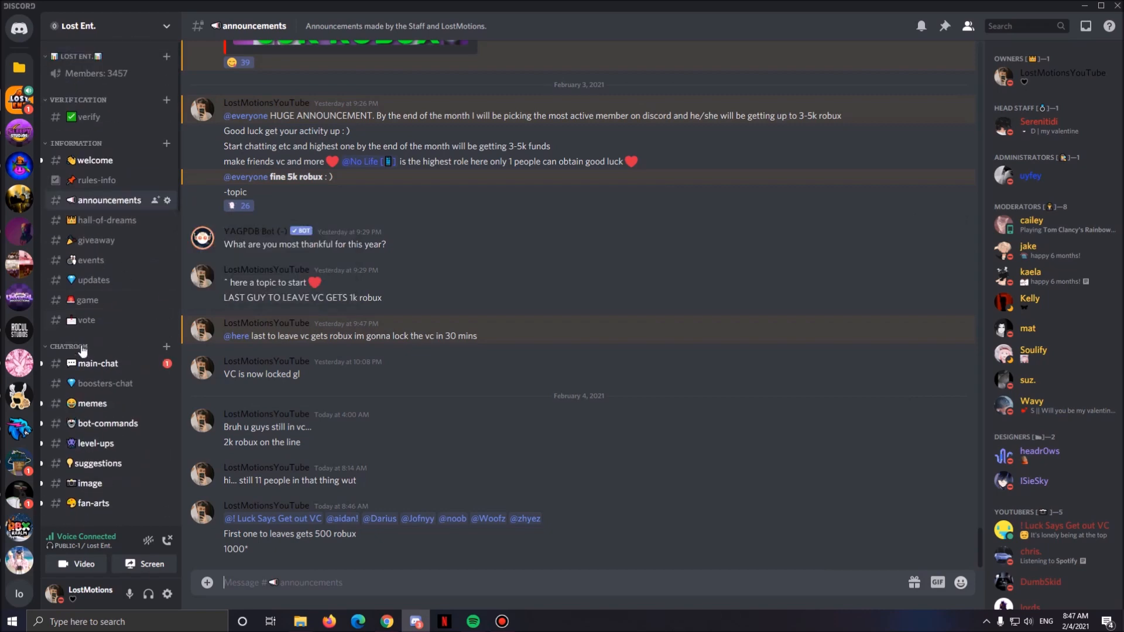
- Look through #main-chat history and return to #announcements
{"action": "left_click", "coordinate": [98, 363]}
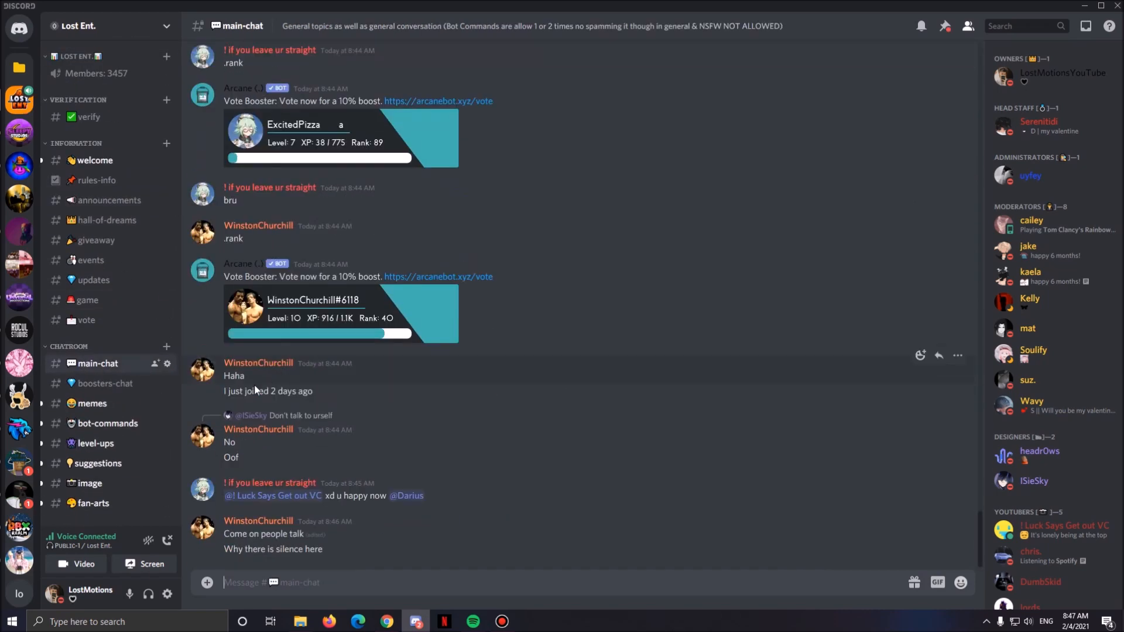
{"action": "scroll", "scroll_direction": "down", "scroll_amount": 3}
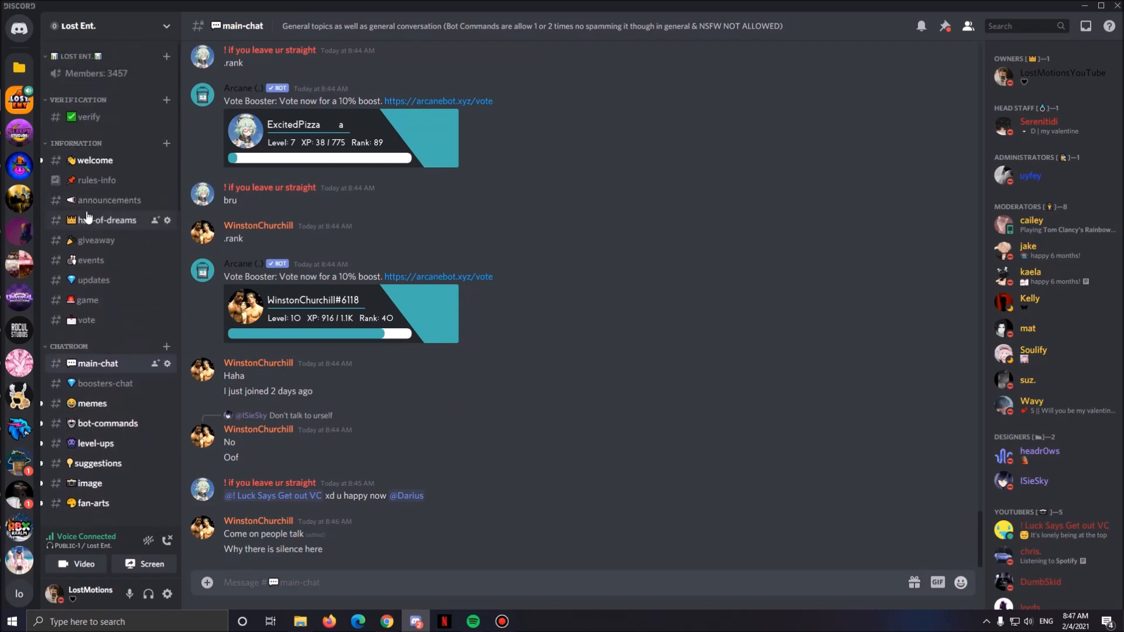
{"action": "left_click", "coordinate": [108, 200]}
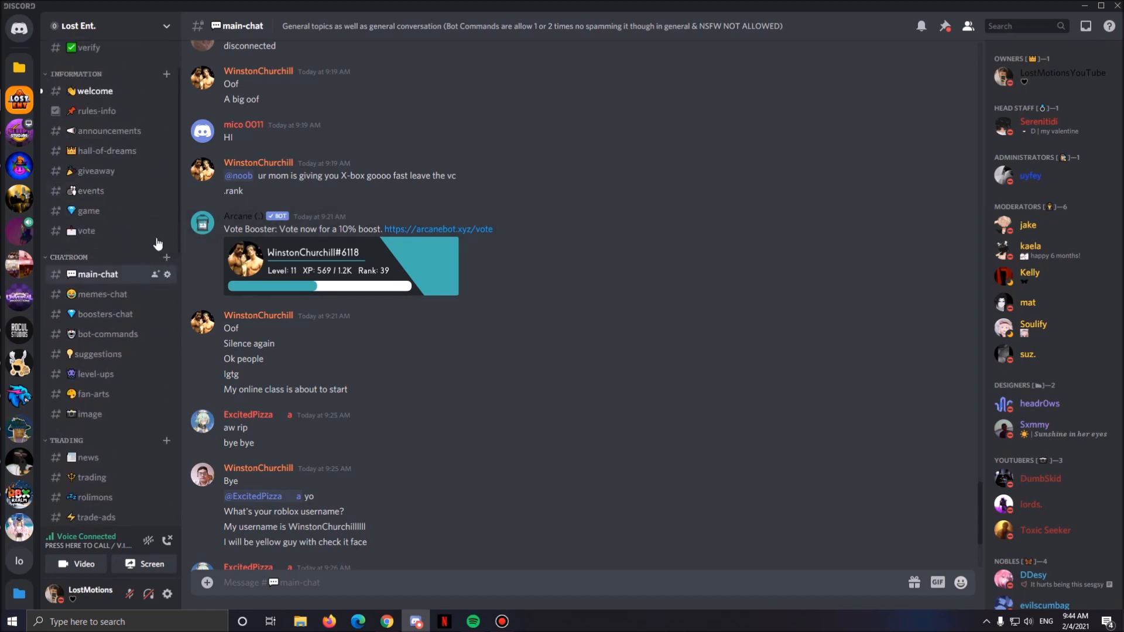
{"action": "mouse_move", "coordinate": [105, 151]}
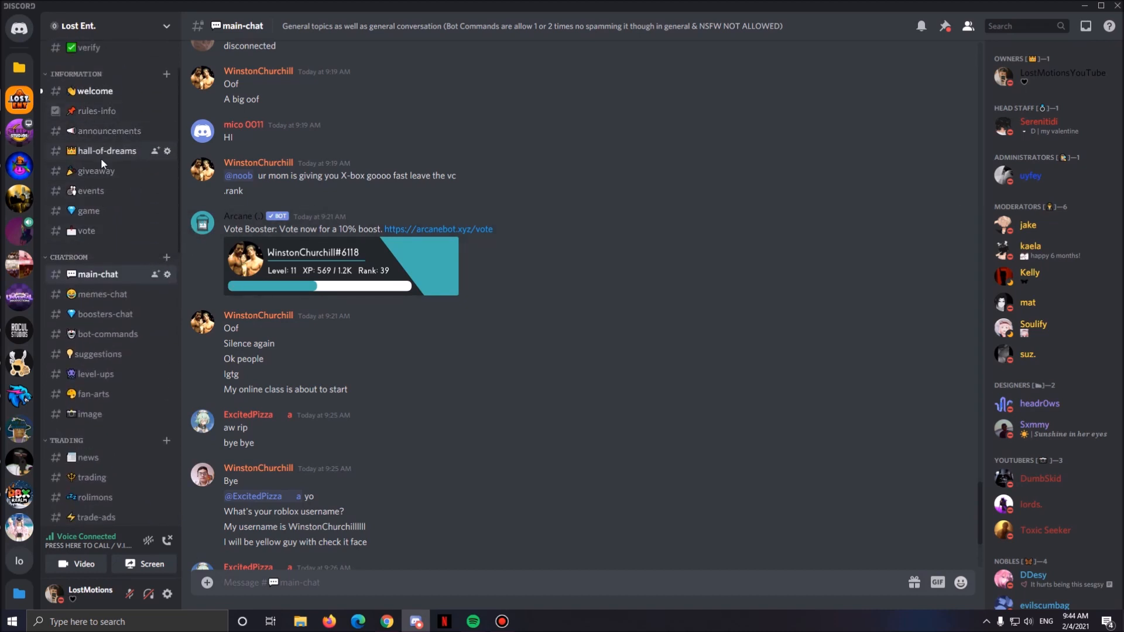
{"action": "scroll", "scroll_direction": "down", "scroll_amount": 3}
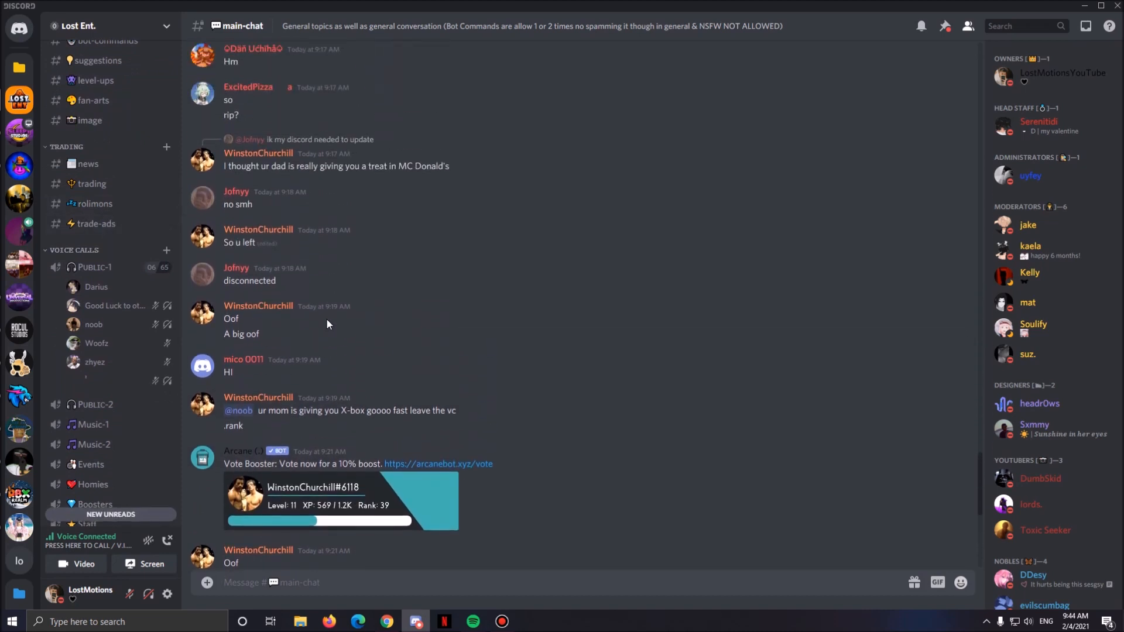
{"action": "mouse_move", "coordinate": [933, 280]}
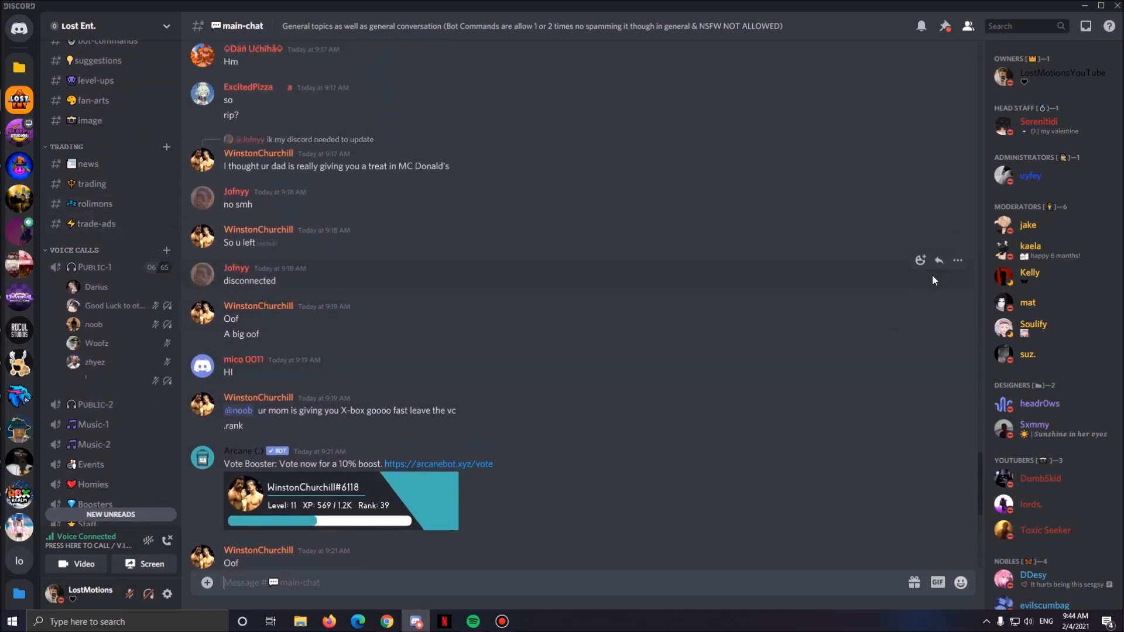
{"action": "mouse_move", "coordinate": [938, 261]}
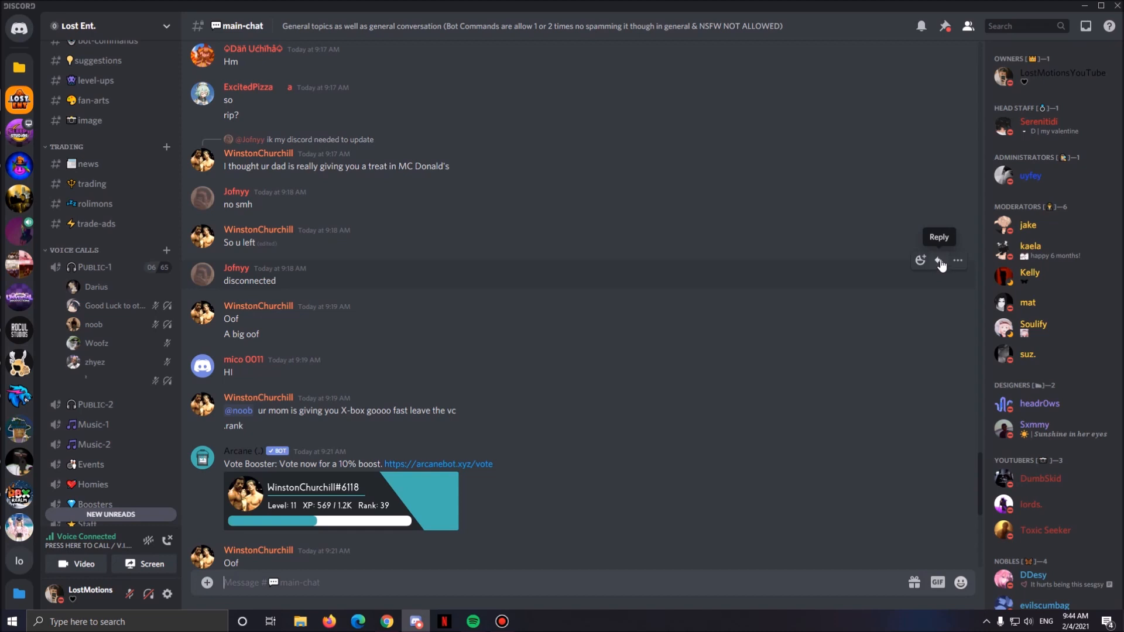
{"action": "mouse_move", "coordinate": [860, 290]}
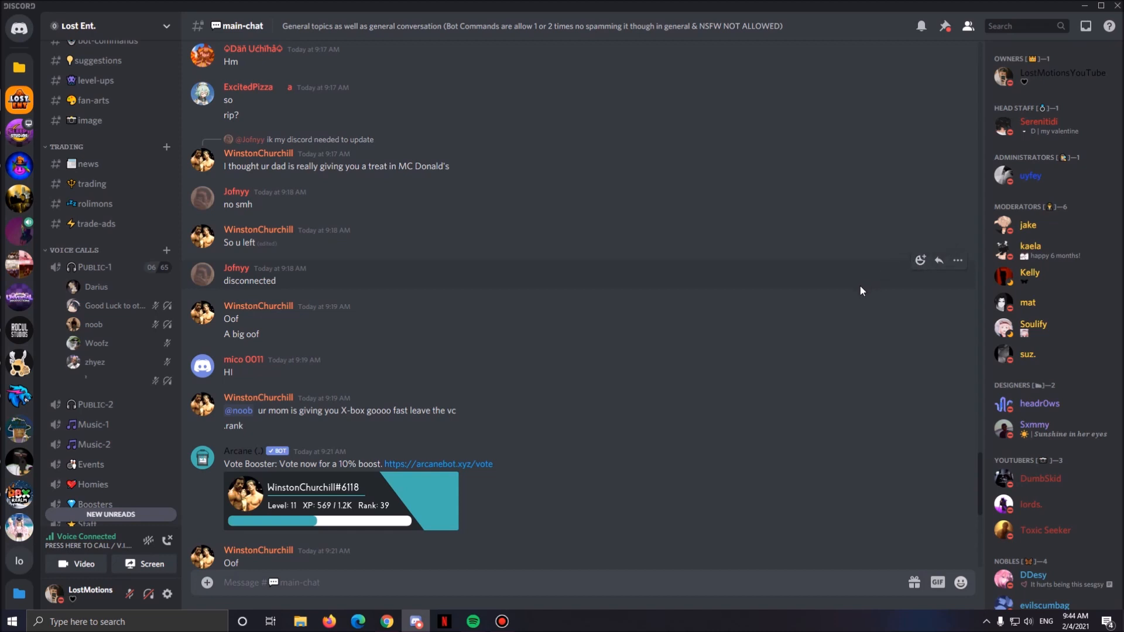
{"action": "mouse_move", "coordinate": [937, 260]}
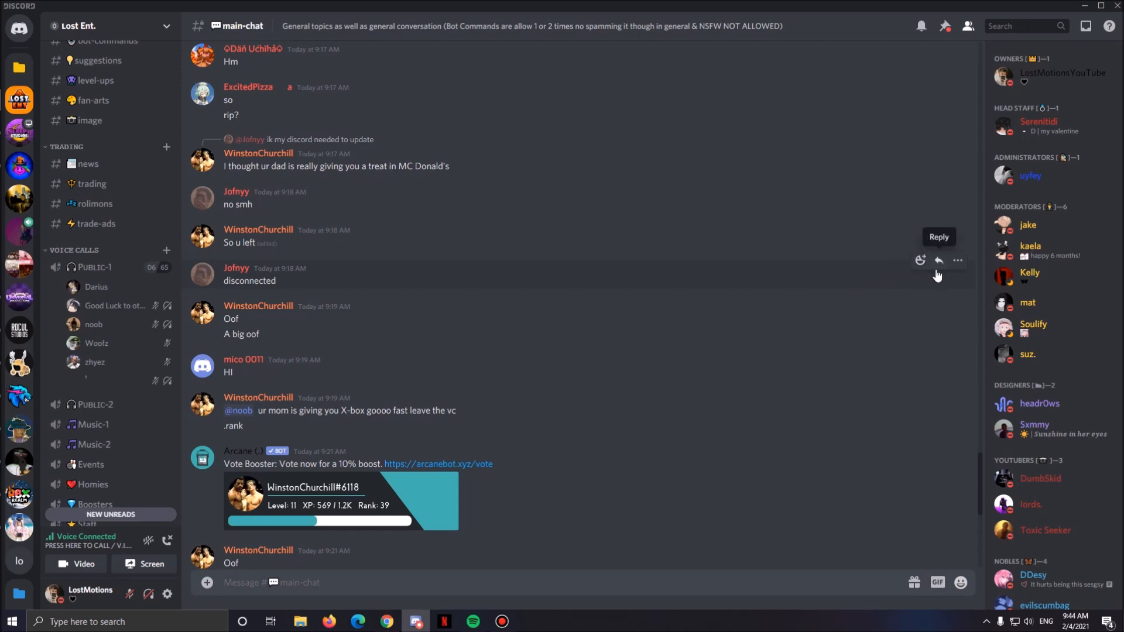
- Begin a reply to the earlier message saying 'disconnected'
{"action": "left_click", "coordinate": [937, 259]}
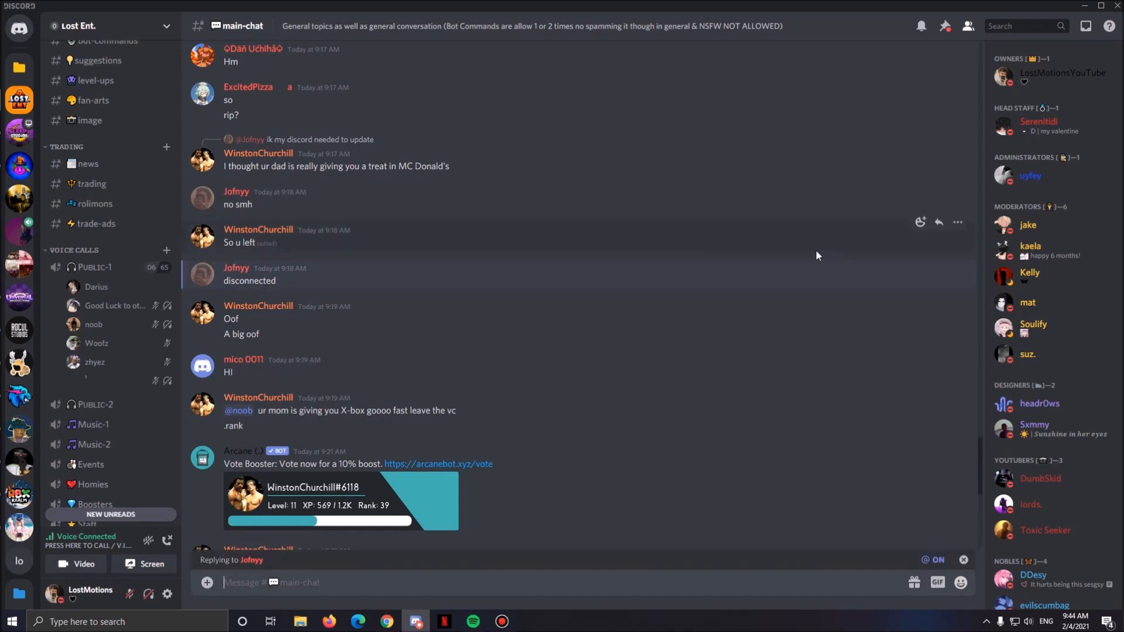
{"action": "scroll", "scroll_direction": "down", "scroll_amount": 3}
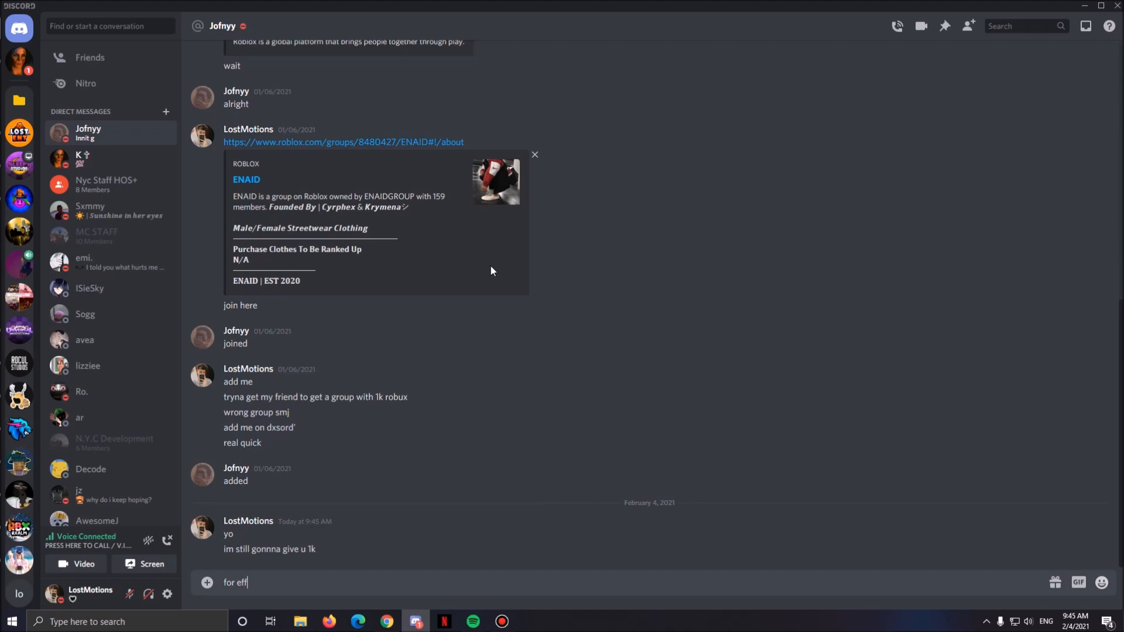
{"action": "key", "text": "enter"}
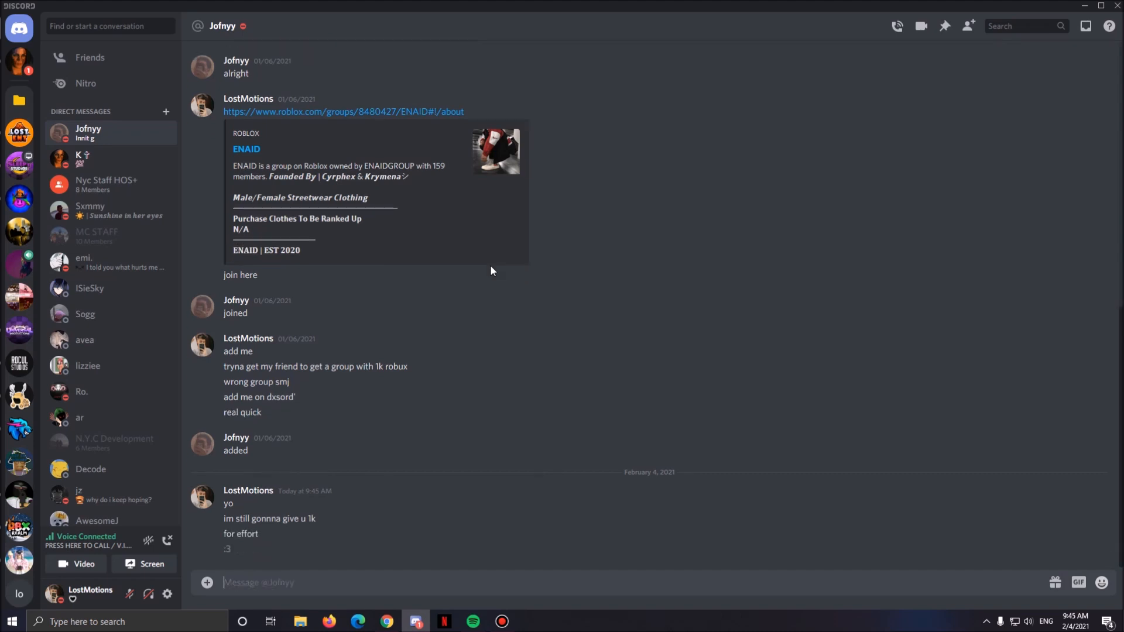
{"action": "mouse_move", "coordinate": [18, 166]}
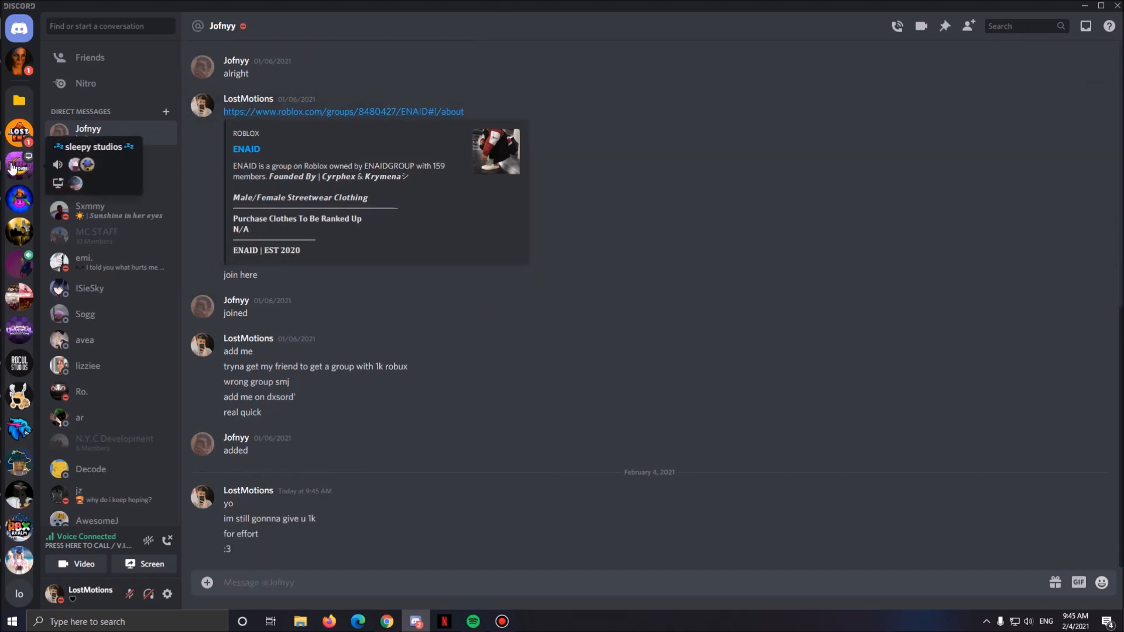
{"action": "left_click", "coordinate": [19, 131]}
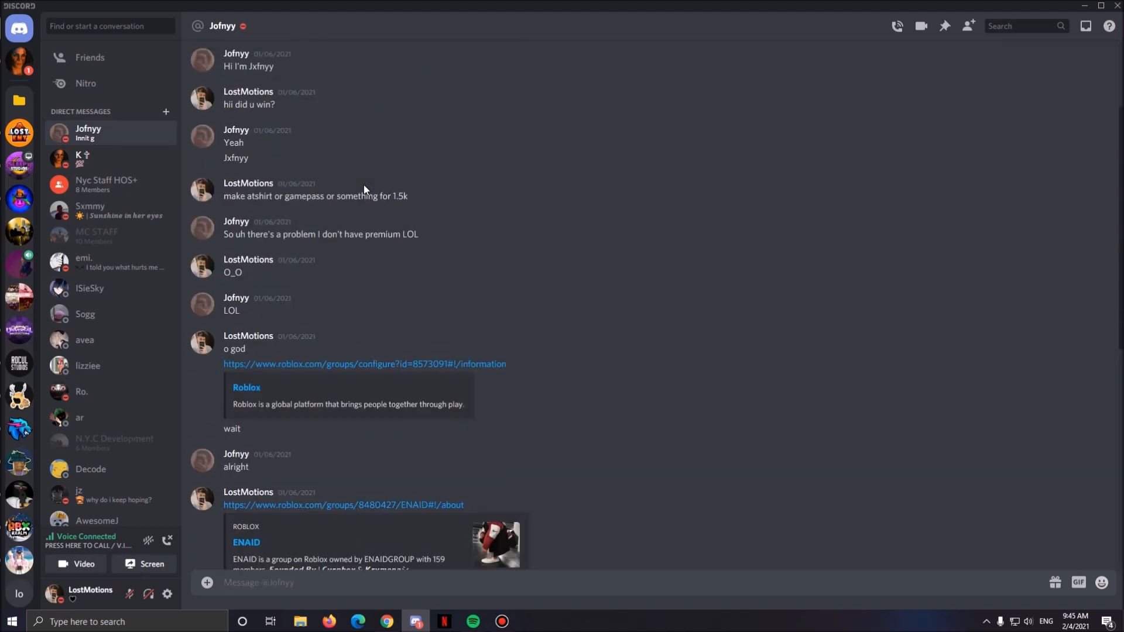
- Select the winner's Roblox username from the 'Hi I'm …' message at the top of the DM
{"action": "scroll", "scroll_direction": "up", "scroll_amount": 3}
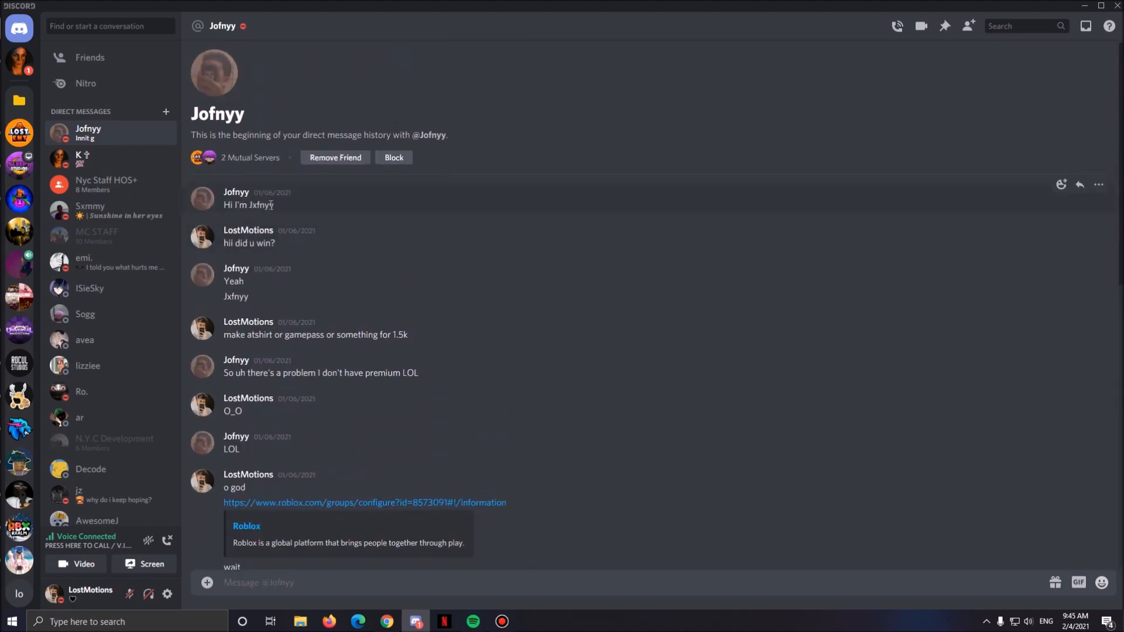
{"action": "double_click", "coordinate": [261, 204]}
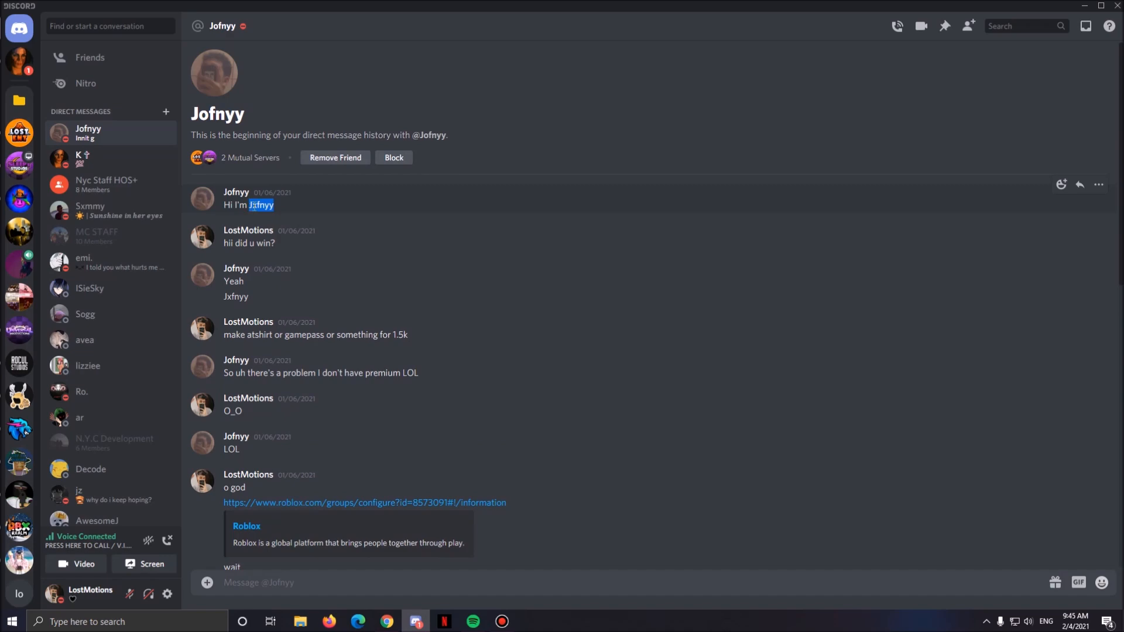
{"action": "scroll", "scroll_direction": "down", "scroll_amount": 3}
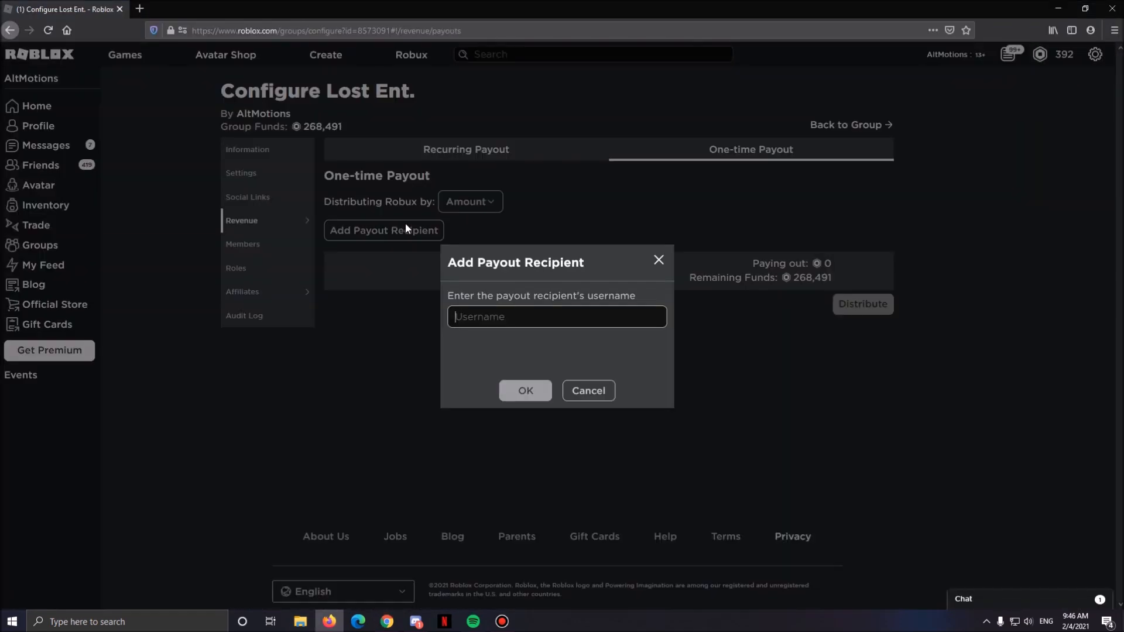
{"action": "type", "text": "Jxfnyy"}
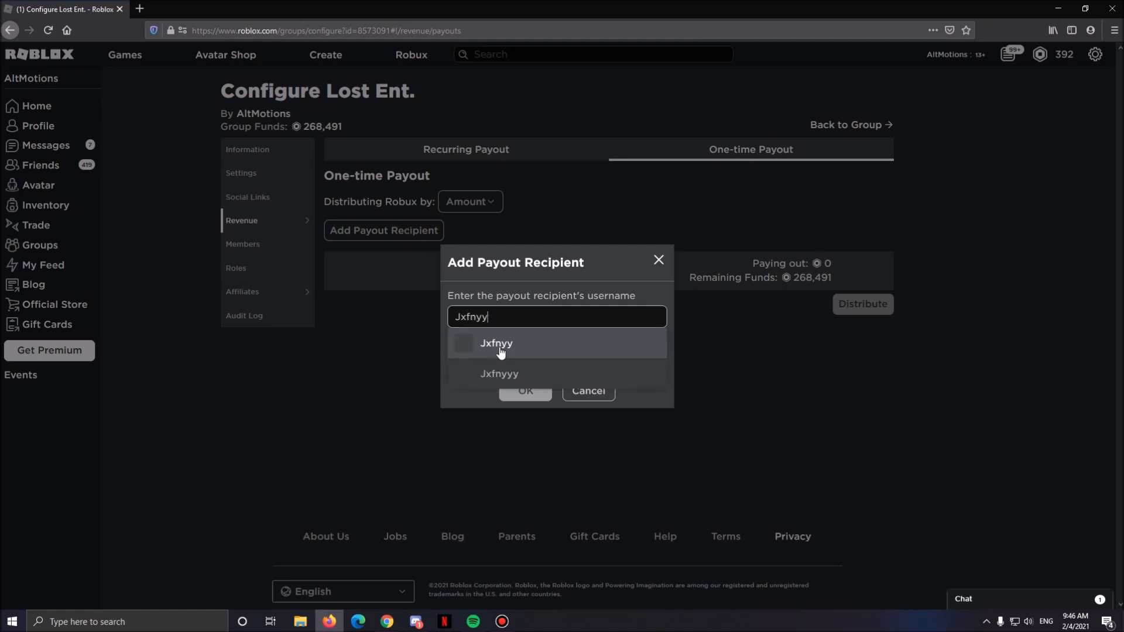
{"action": "left_click", "coordinate": [496, 343]}
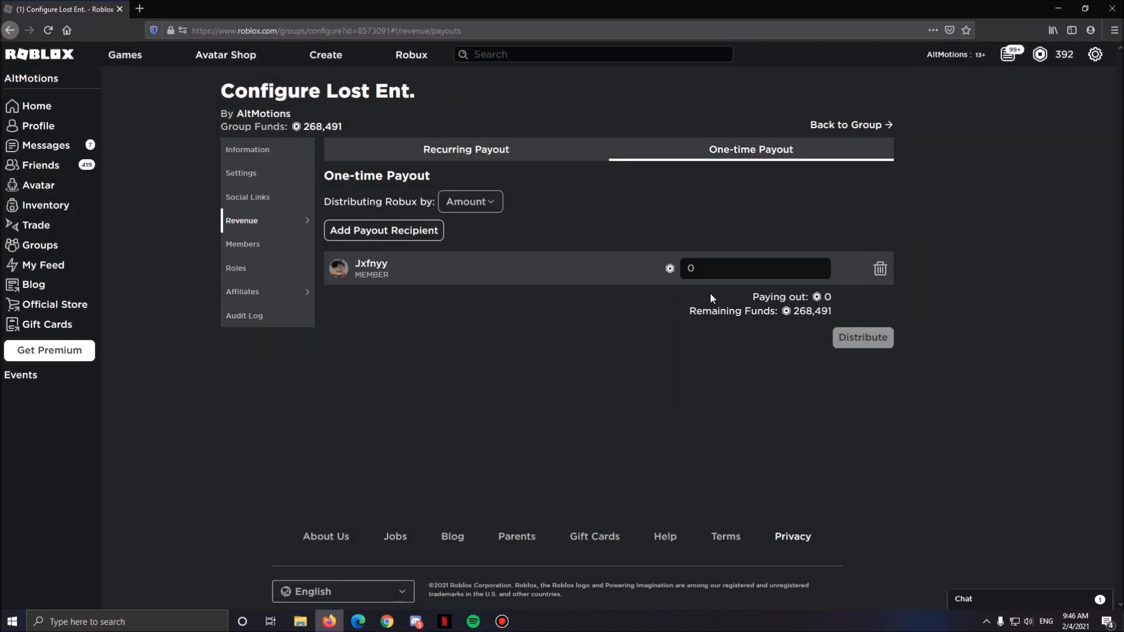
{"action": "type", "text": "1001"}
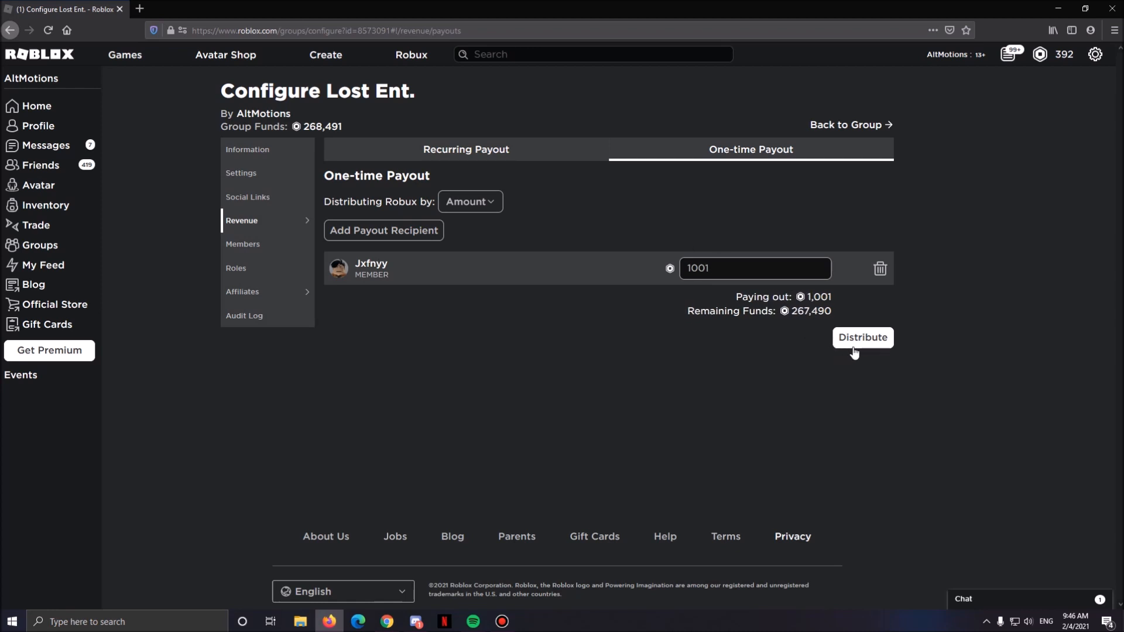
{"action": "left_click", "coordinate": [862, 337]}
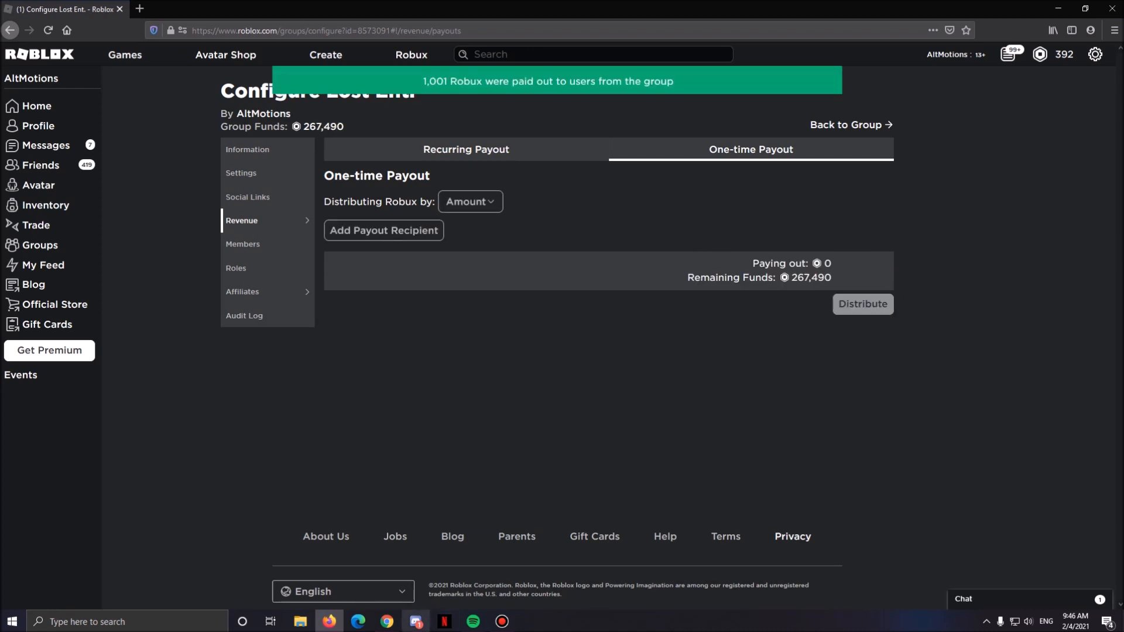
{"action": "left_click", "coordinate": [415, 622]}
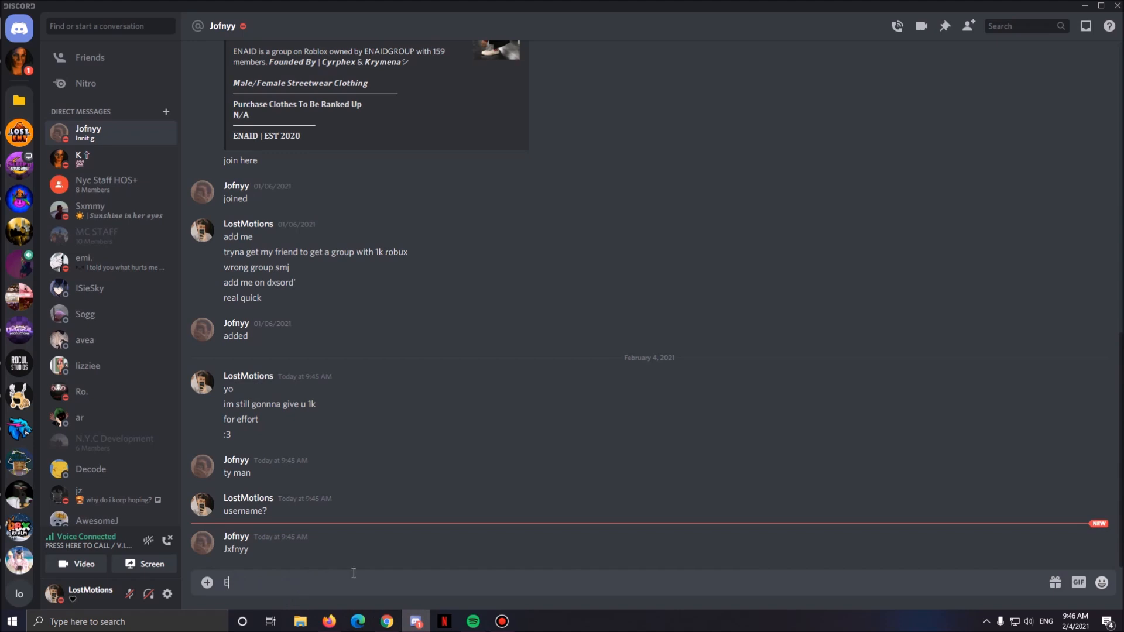
{"action": "type", "text": "njoy : )"}
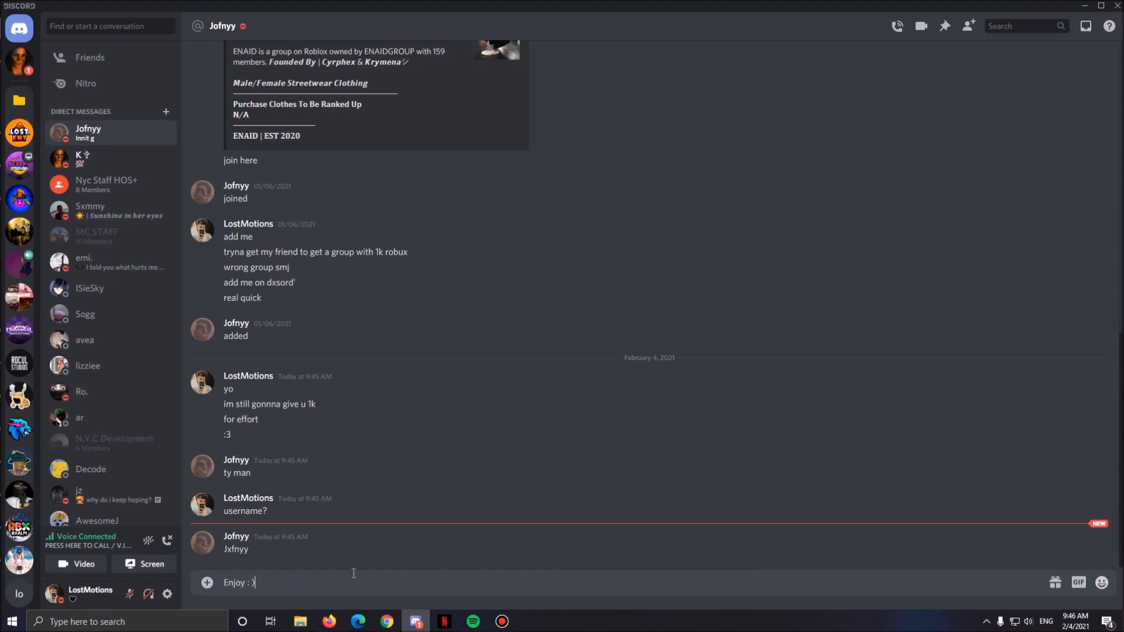
{"action": "key", "text": "enter"}
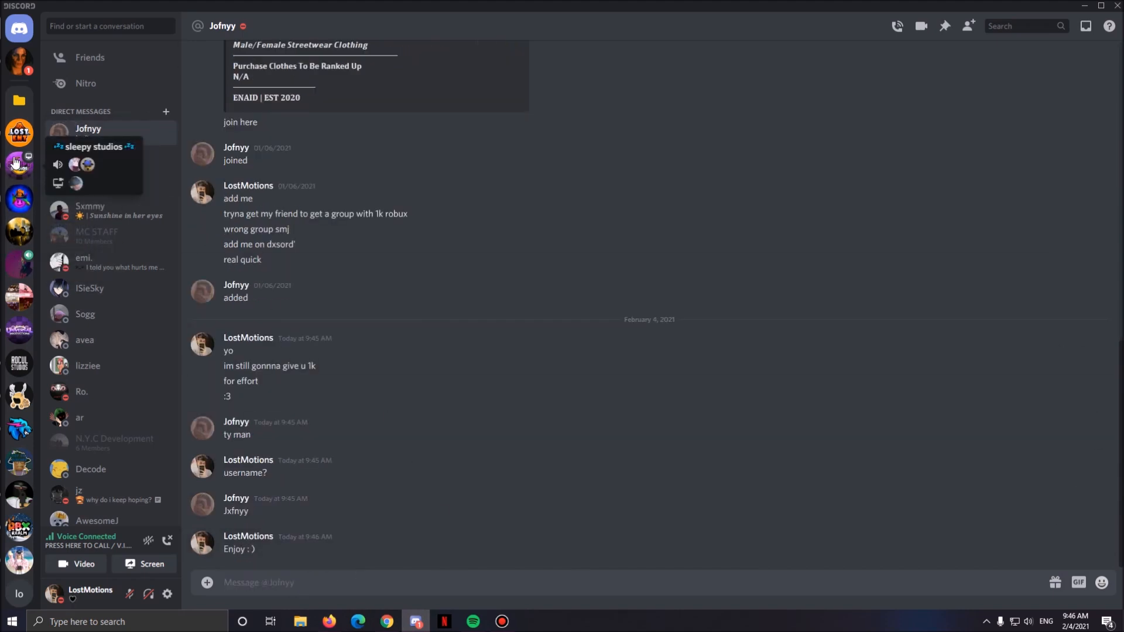
{"action": "left_click", "coordinate": [19, 132]}
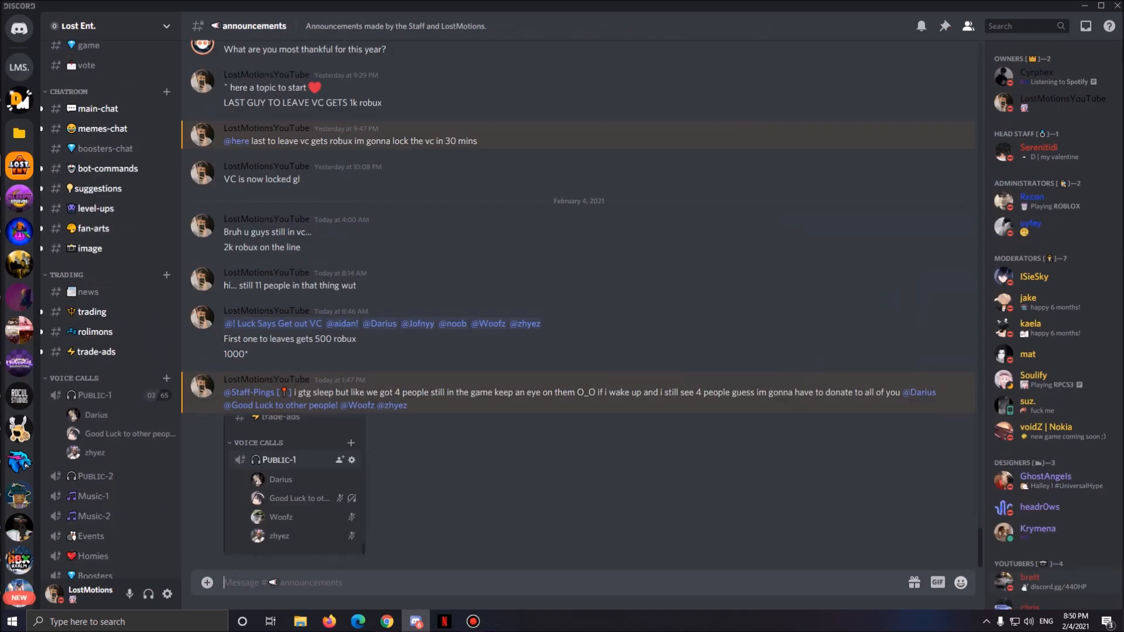
{"action": "mouse_move", "coordinate": [611, 431]}
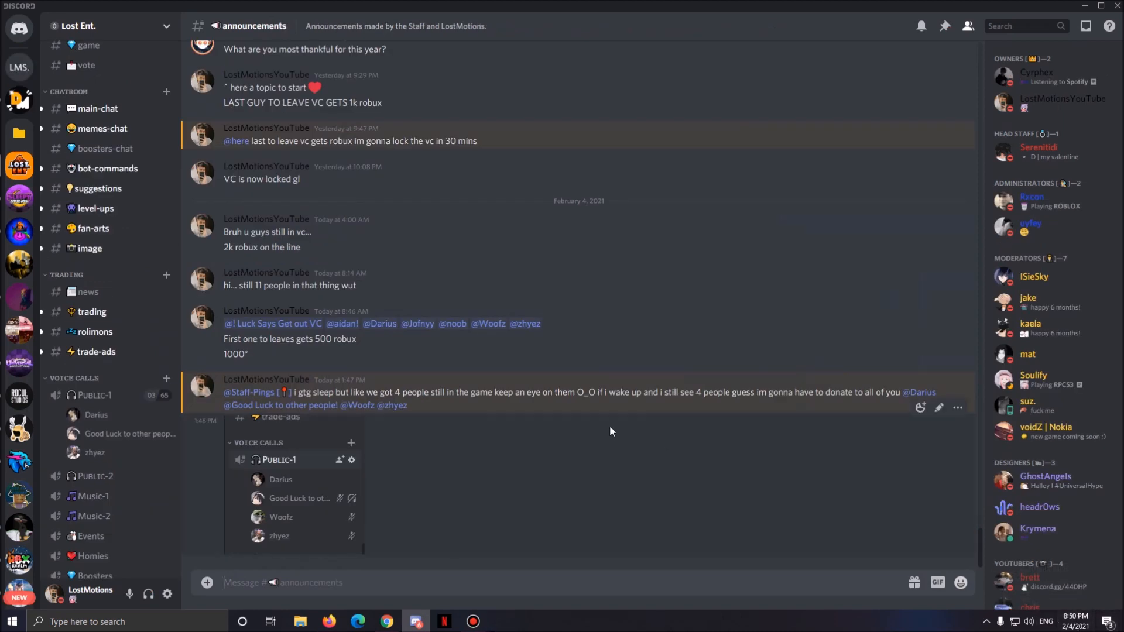
{"action": "mouse_move", "coordinate": [558, 314]}
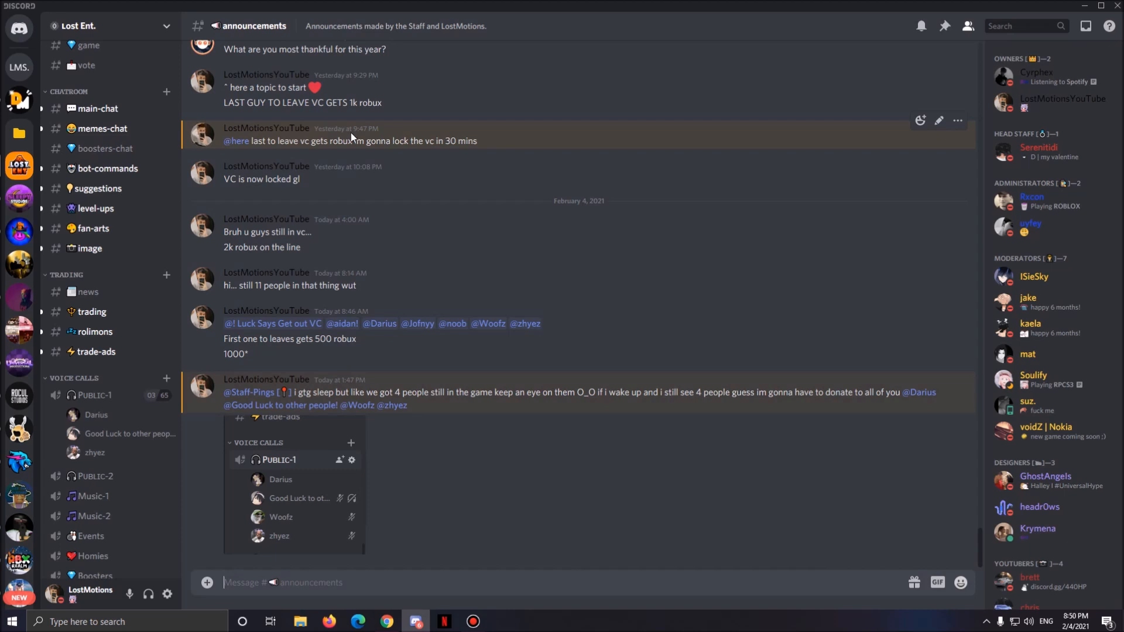
{"action": "mouse_move", "coordinate": [468, 228]}
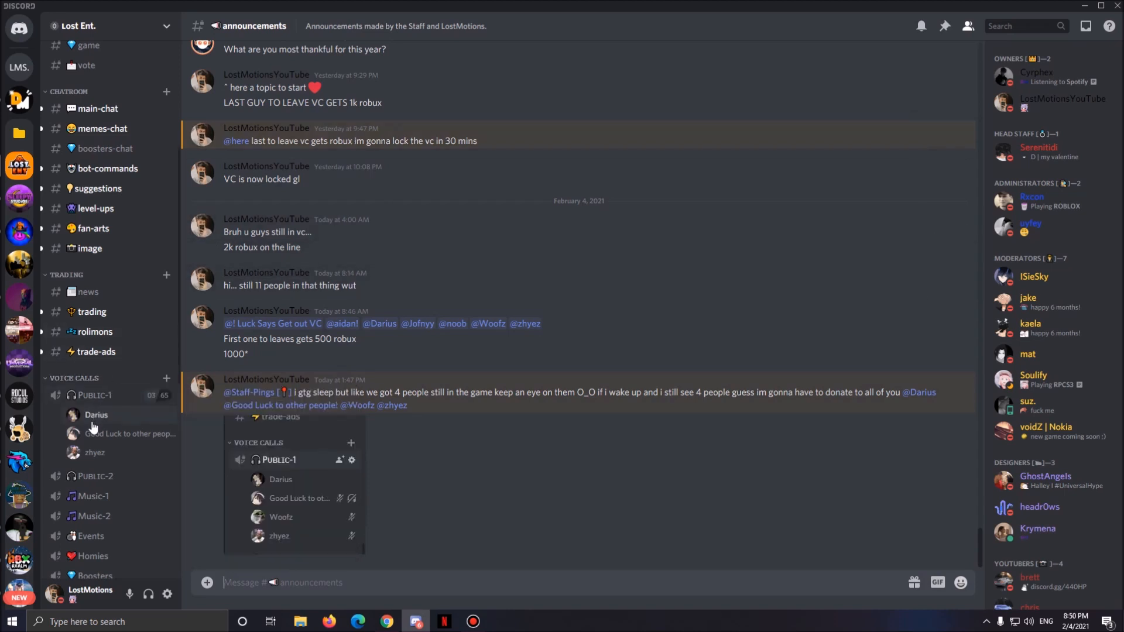
- Connect to the PUBLIC-1 voice call with the remaining challenge members
{"action": "left_click", "coordinate": [97, 108]}
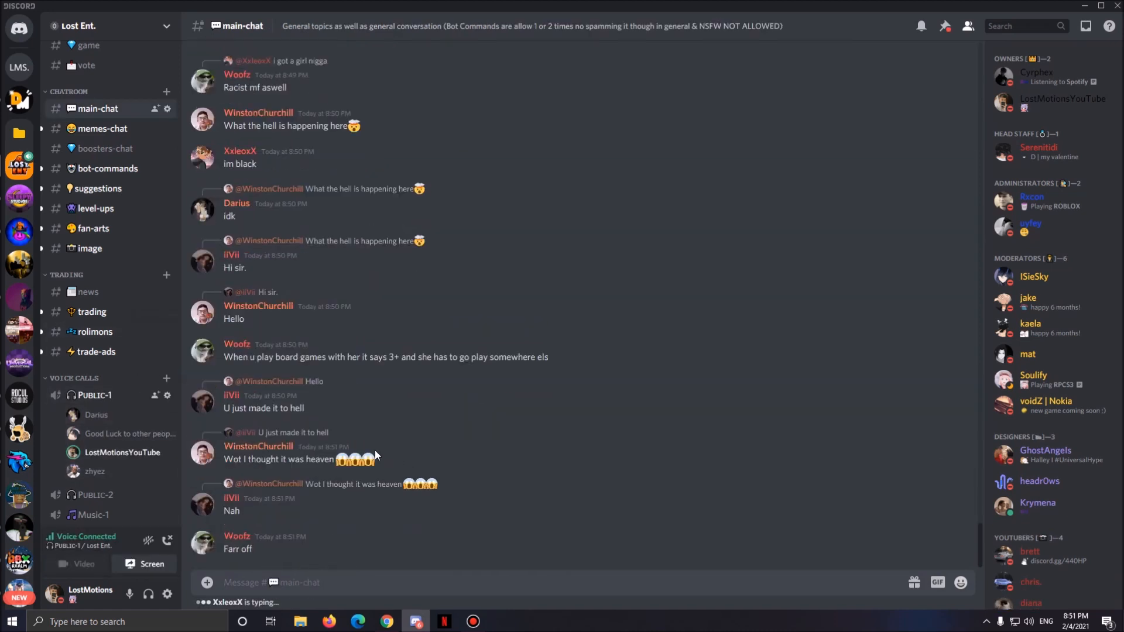
{"action": "mouse_move", "coordinate": [312, 387]}
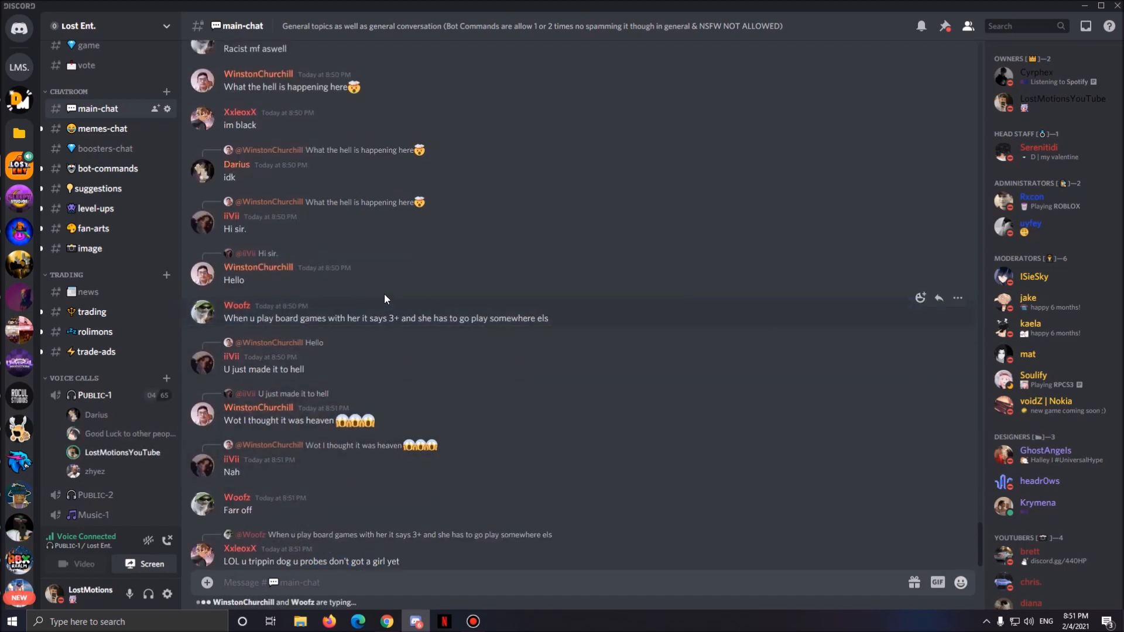
{"action": "scroll", "scroll_direction": "down", "scroll_amount": 3}
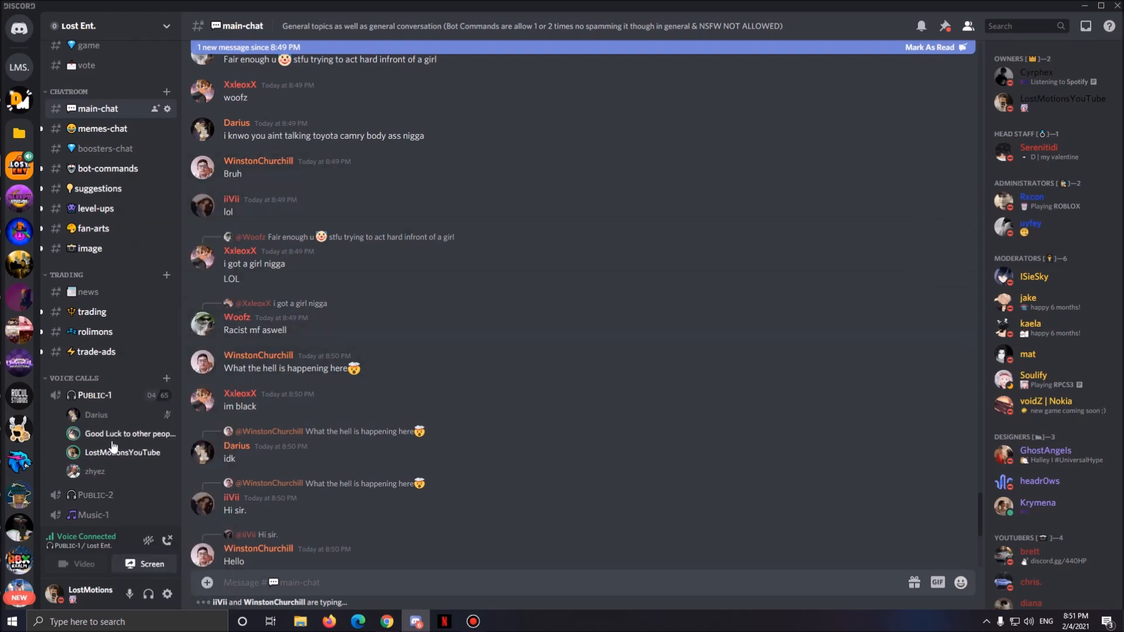
{"action": "right_click", "coordinate": [93, 470]}
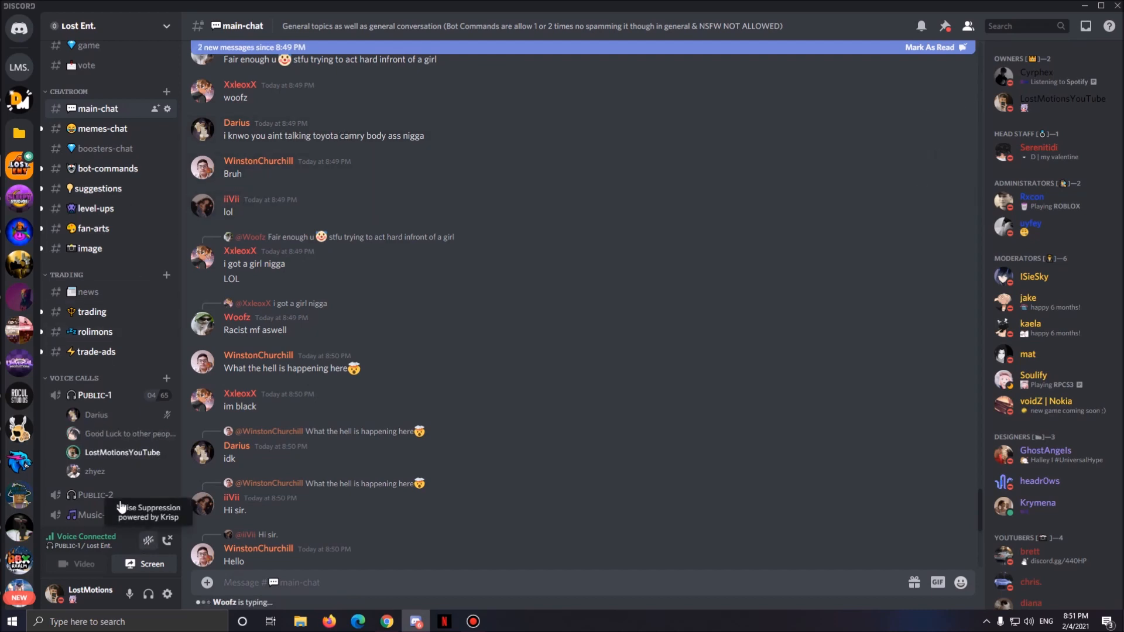
{"action": "scroll", "scroll_direction": "down", "scroll_amount": 3}
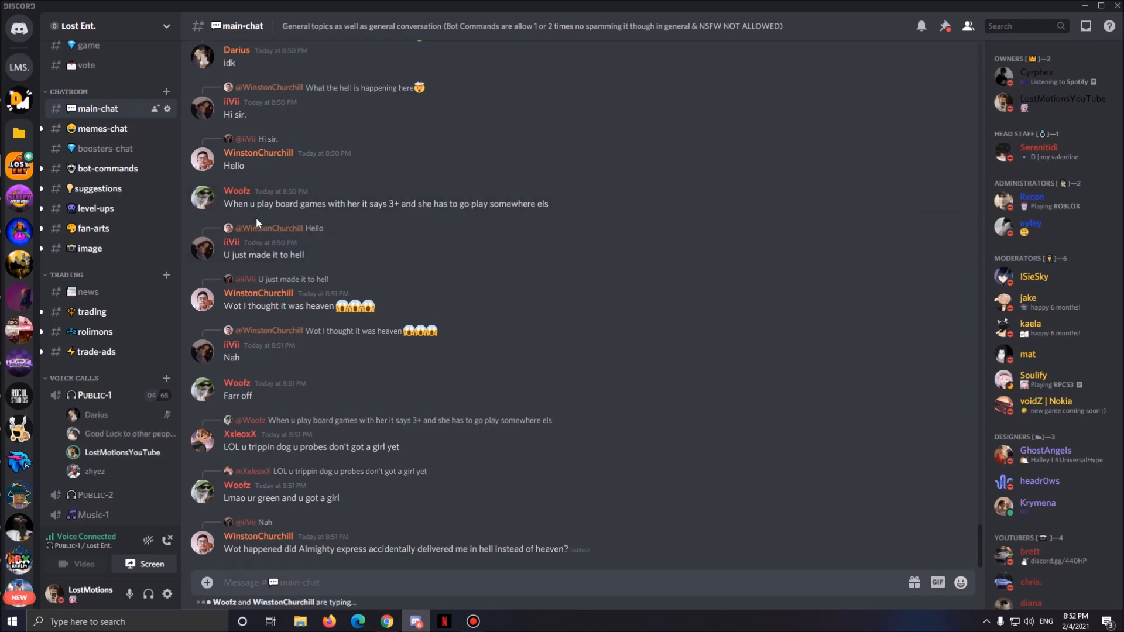
{"action": "mouse_move", "coordinate": [213, 203]}
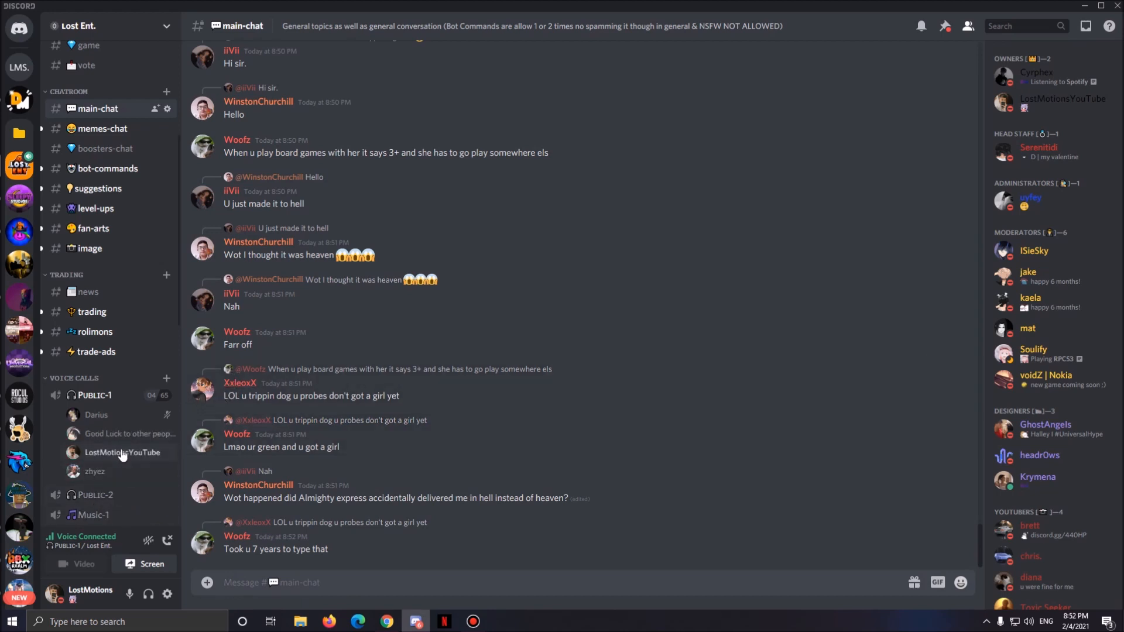
{"action": "mouse_move", "coordinate": [108, 439]}
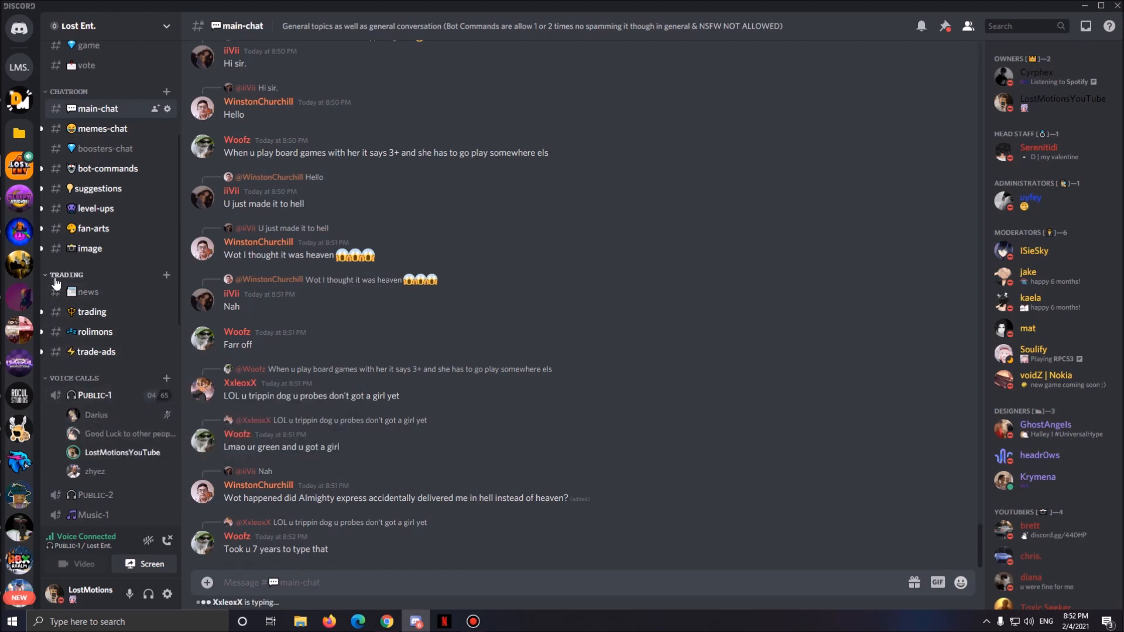
{"action": "mouse_move", "coordinate": [133, 188]}
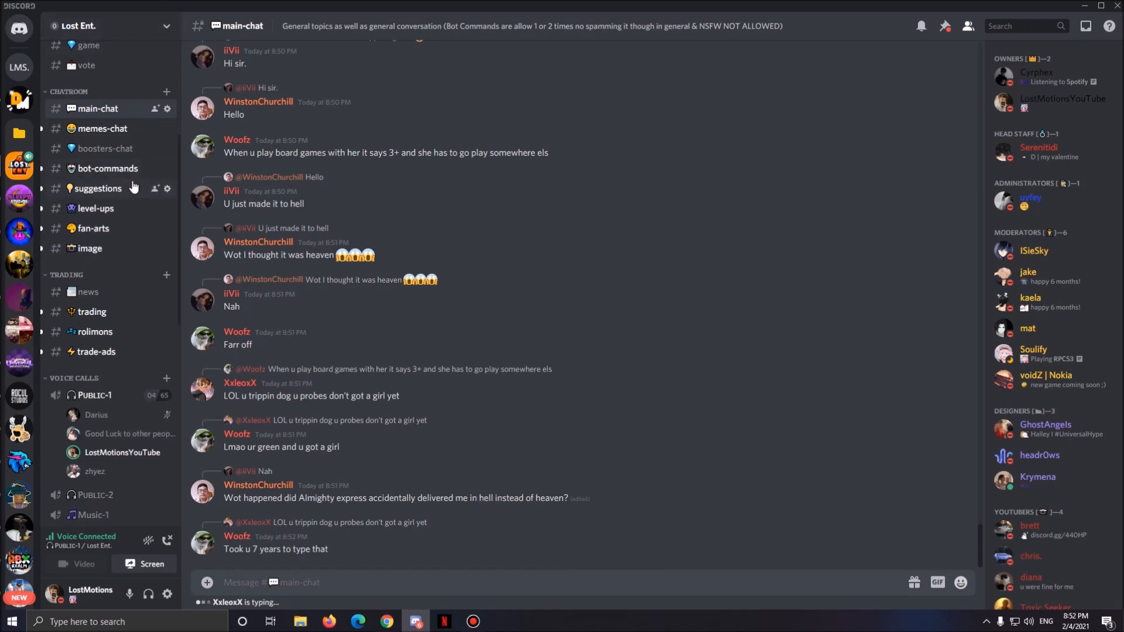
{"action": "mouse_move", "coordinate": [394, 308]}
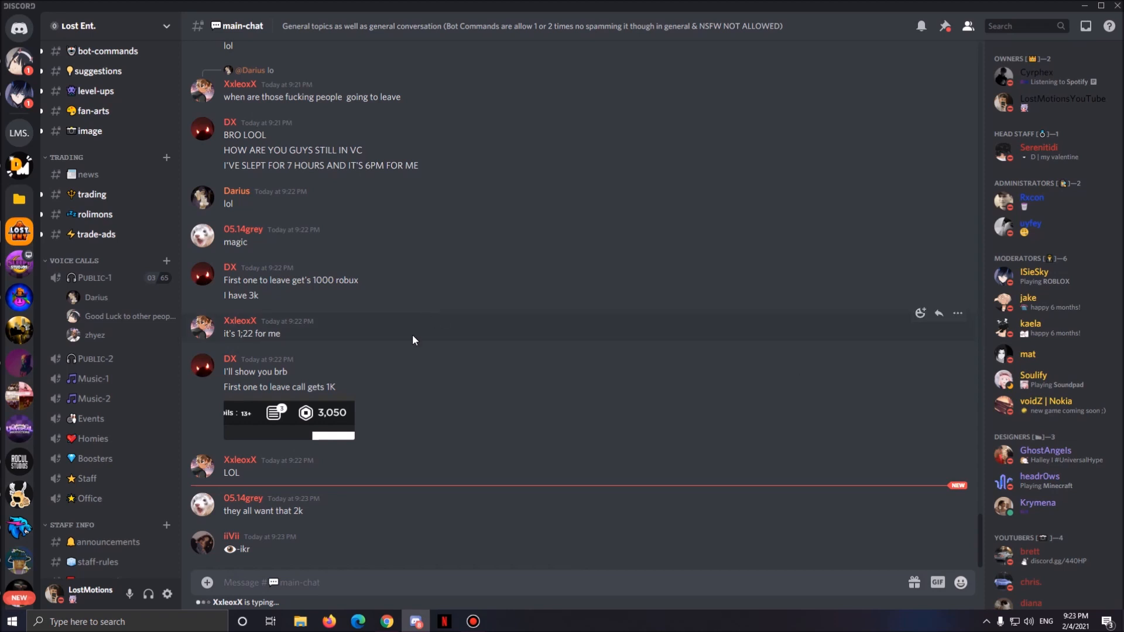
{"action": "mouse_move", "coordinate": [155, 235]}
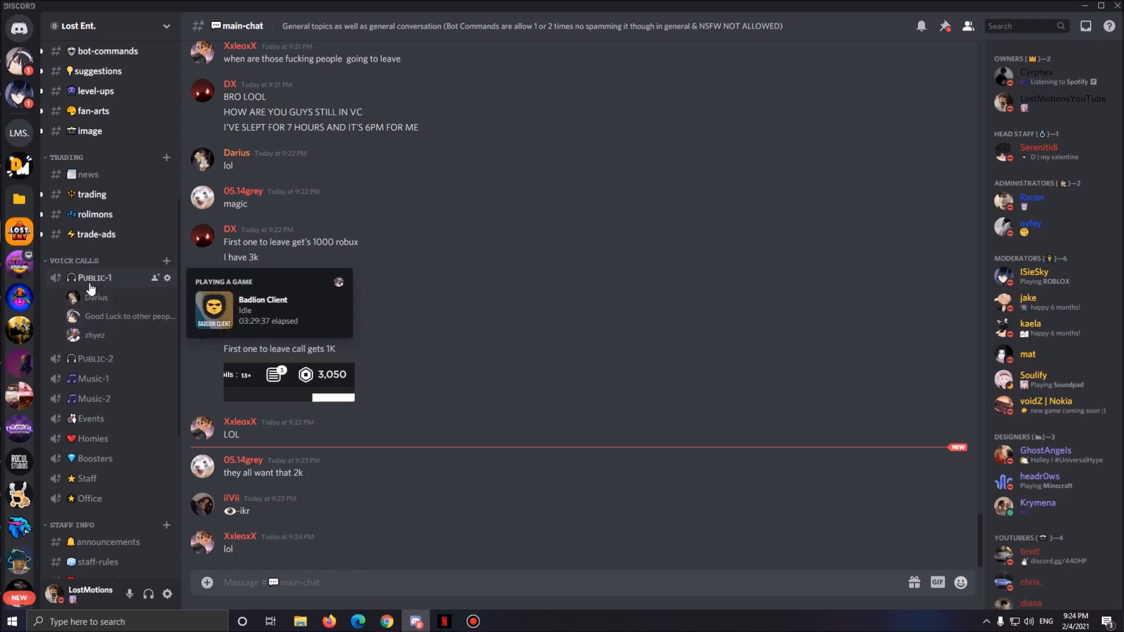
- Reconnect to the PUBLIC-1 voice call to check on the remaining members
{"action": "left_click", "coordinate": [94, 278]}
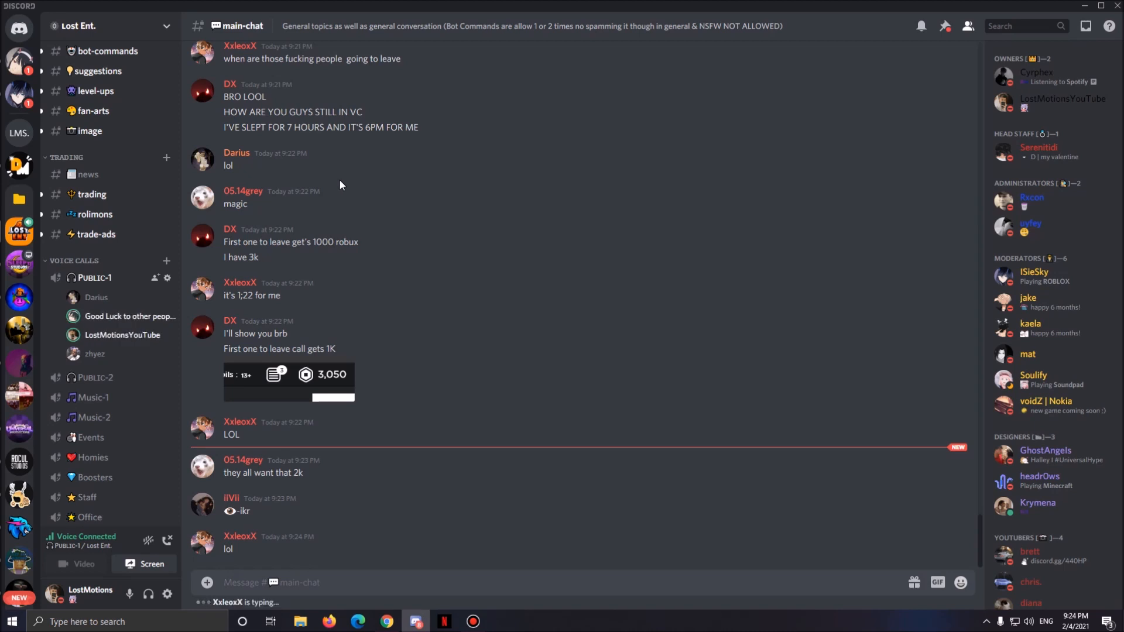
{"action": "mouse_move", "coordinate": [334, 201]}
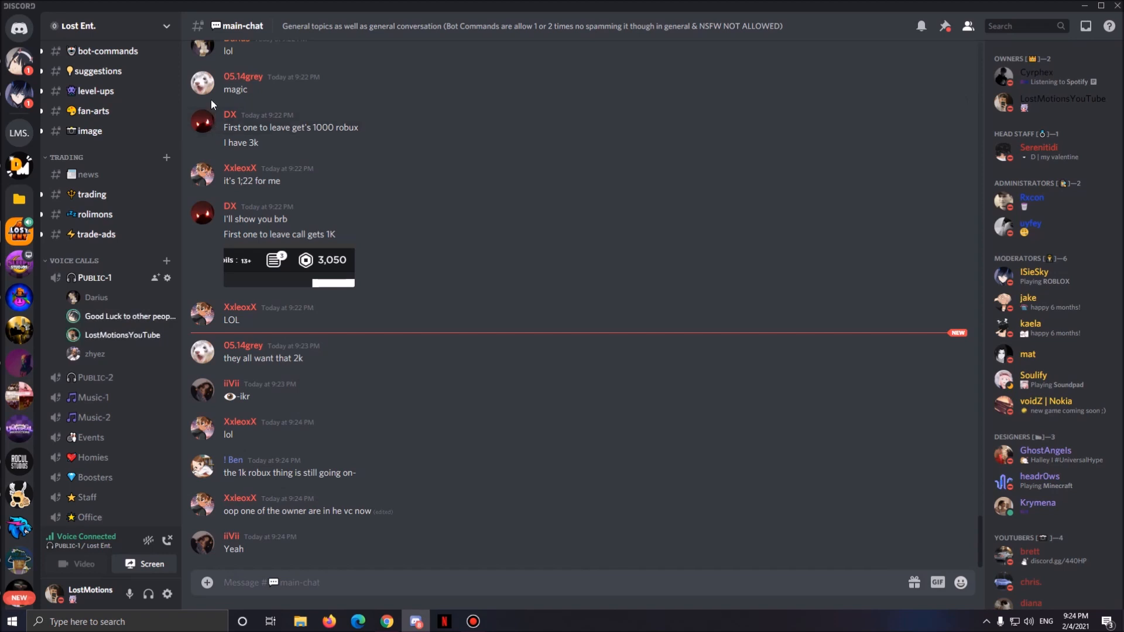
{"action": "mouse_move", "coordinate": [169, 228]}
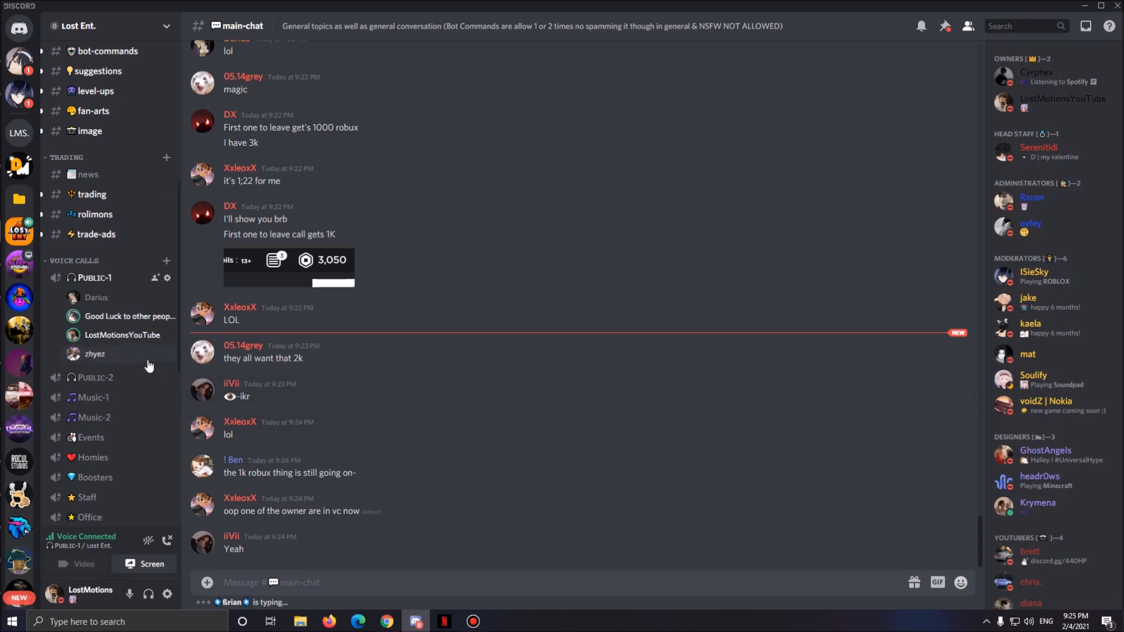
{"action": "mouse_move", "coordinate": [90, 357]}
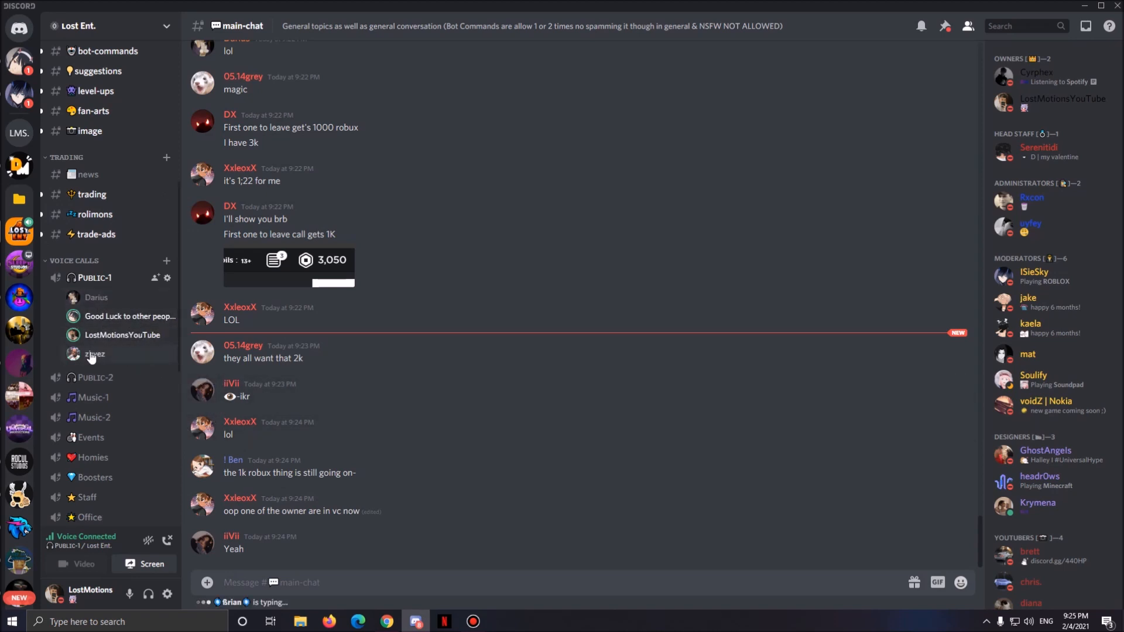
{"action": "mouse_move", "coordinate": [93, 214]}
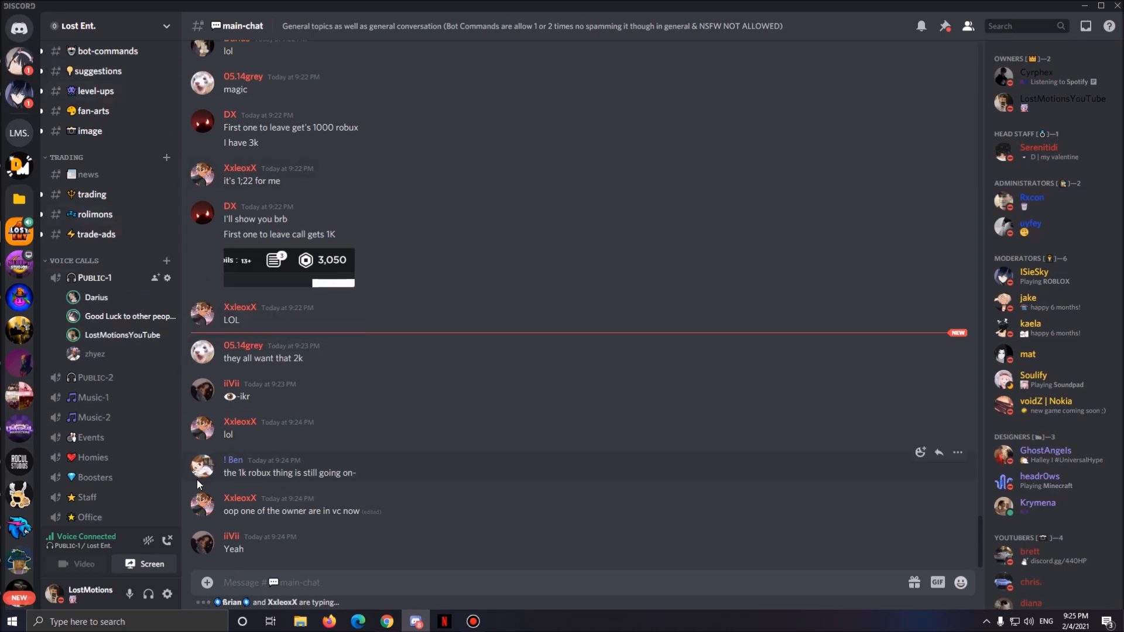
{"action": "mouse_move", "coordinate": [167, 539]}
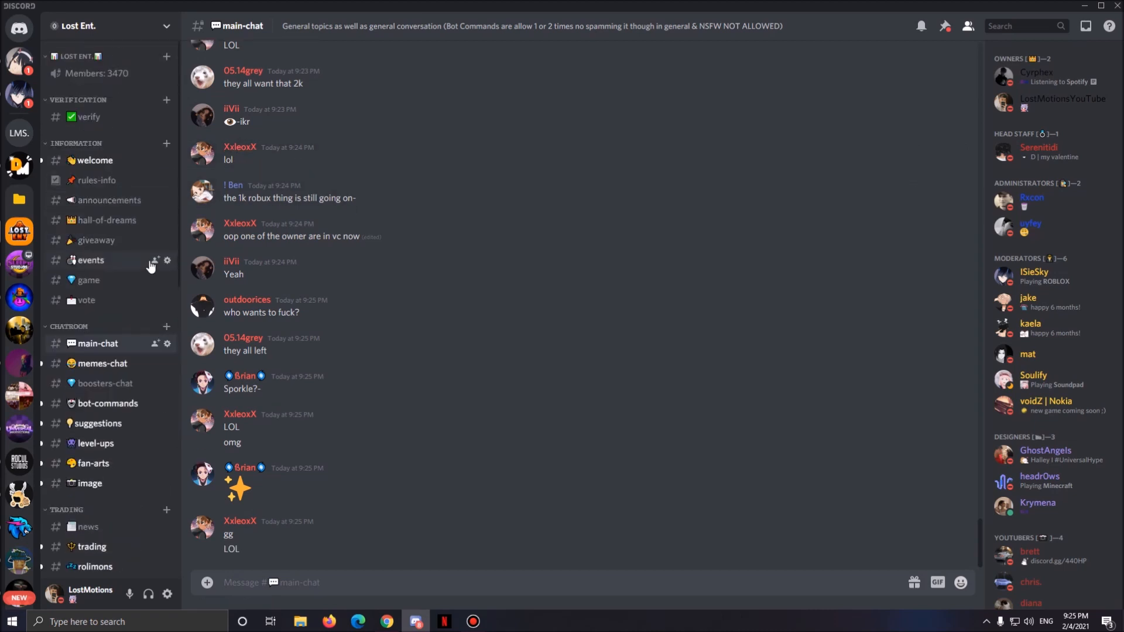
{"action": "scroll", "scroll_direction": "down", "scroll_amount": 3}
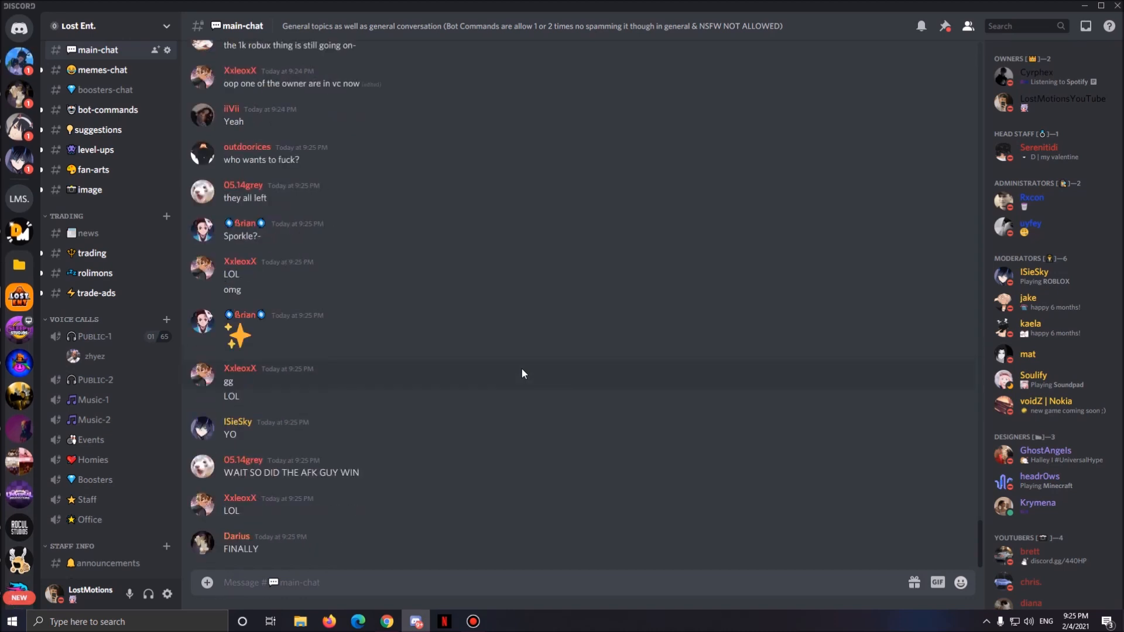
{"action": "scroll", "scroll_direction": "down", "scroll_amount": 3}
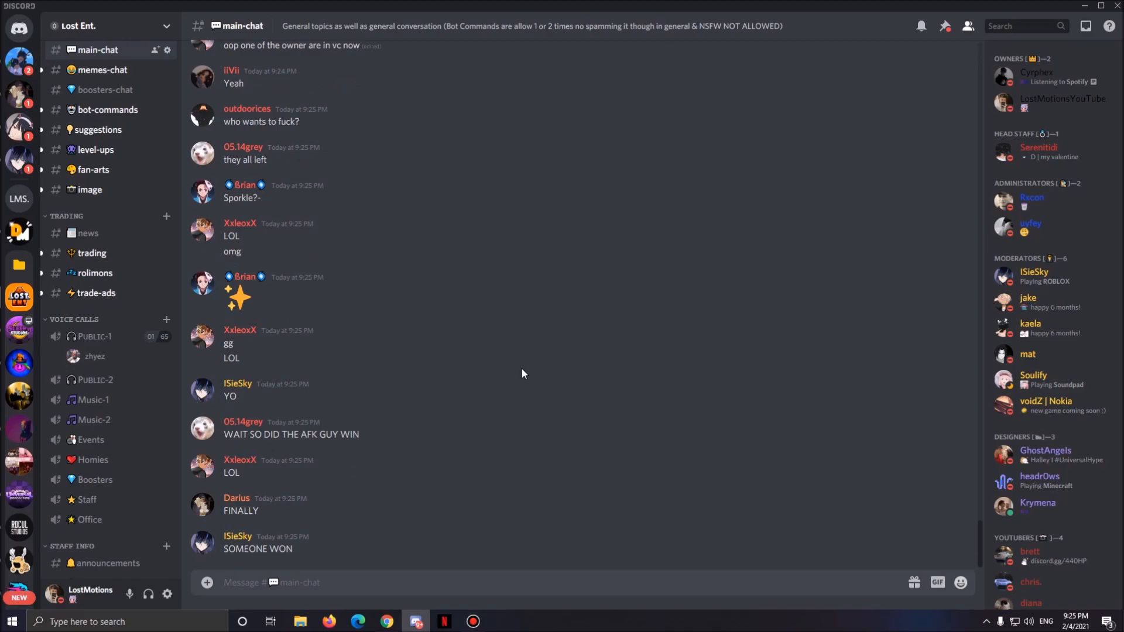